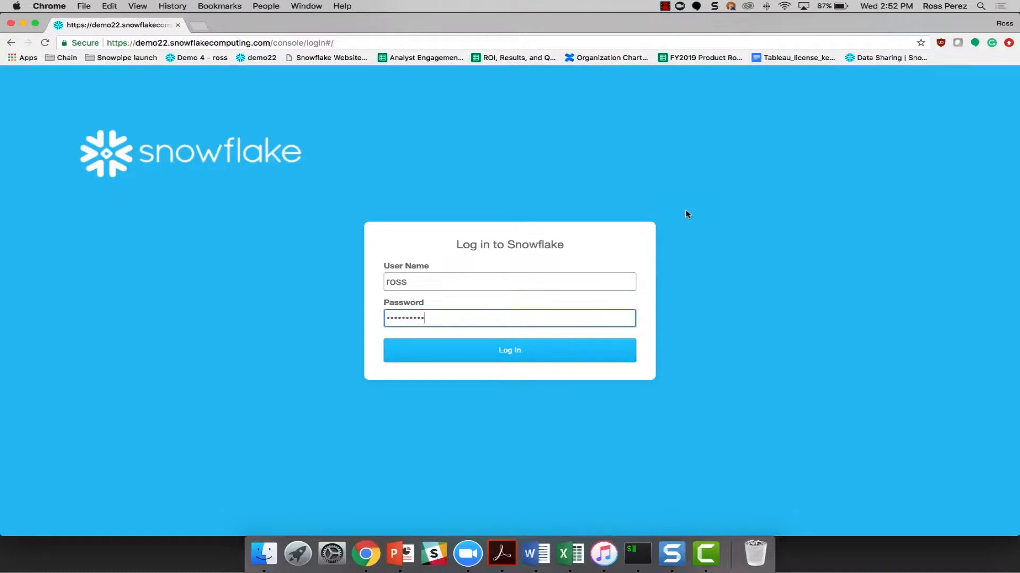
Log in to Snowflake, landing on the empty Permits Question worksheet.
left_click(509, 350)
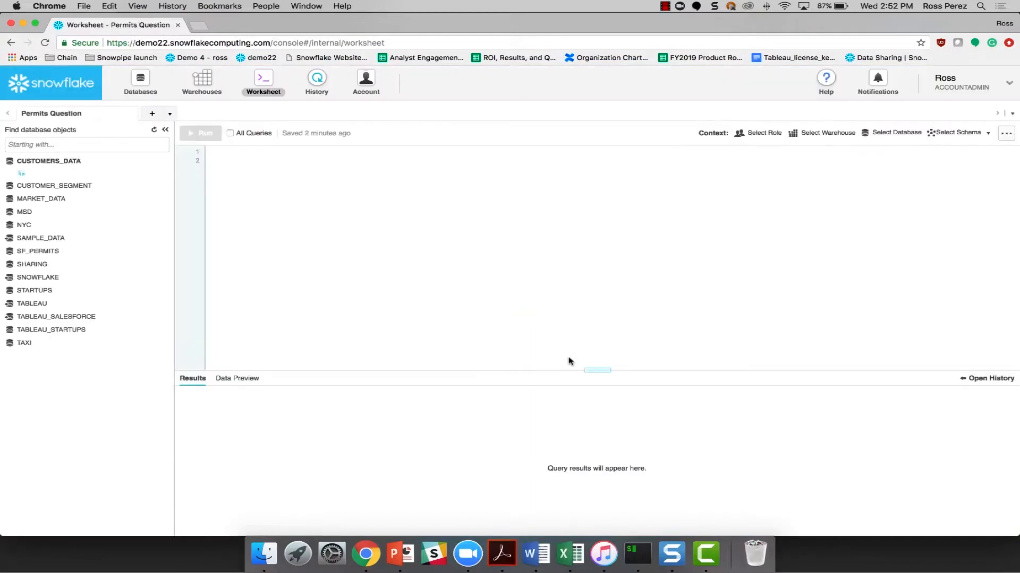
Expand SF_PERMITS in the object browser to list INFORMATION_SCHEMA and PUBLIC.
left_click(49, 160)
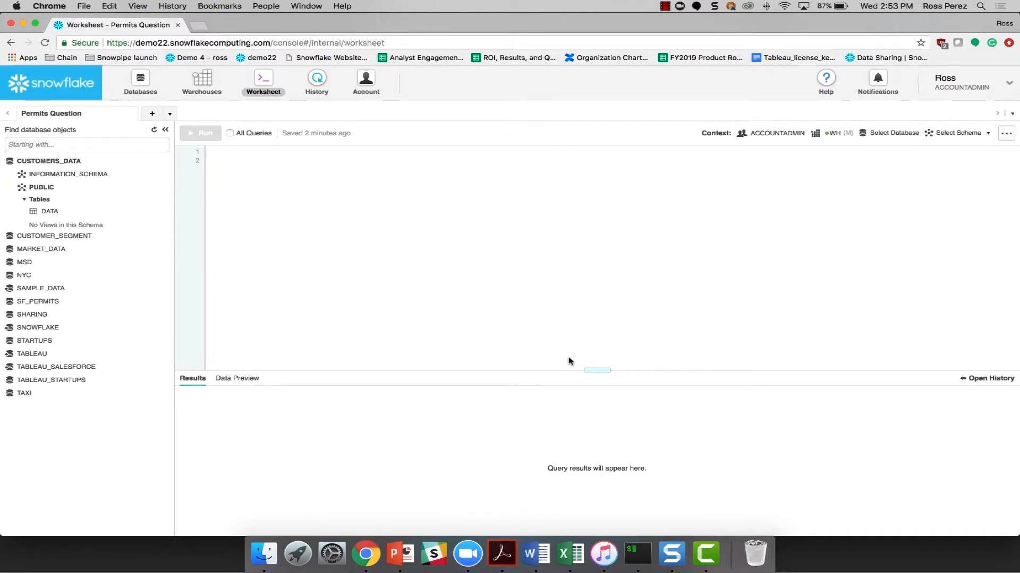
mouse_move(179, 288)
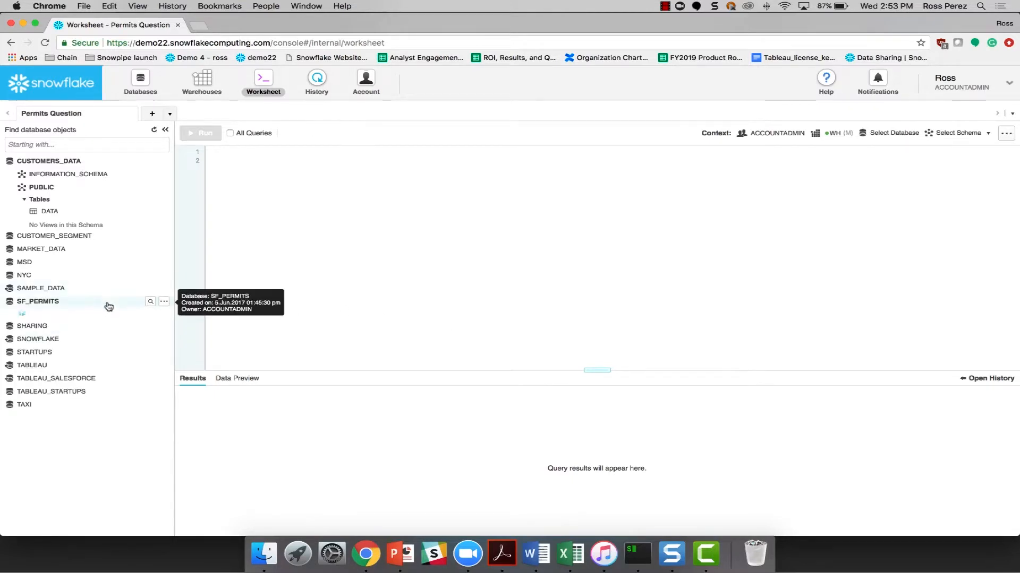
left_click(38, 301)
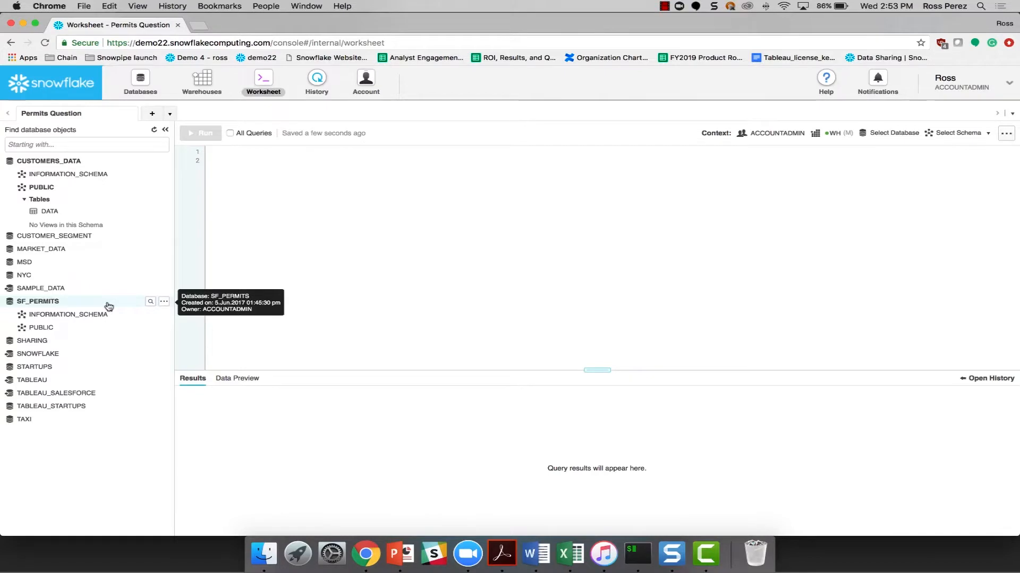
Filter objects by 'perm', preview PERMITS_JSON rows and view one full JSON record.
type("permits")
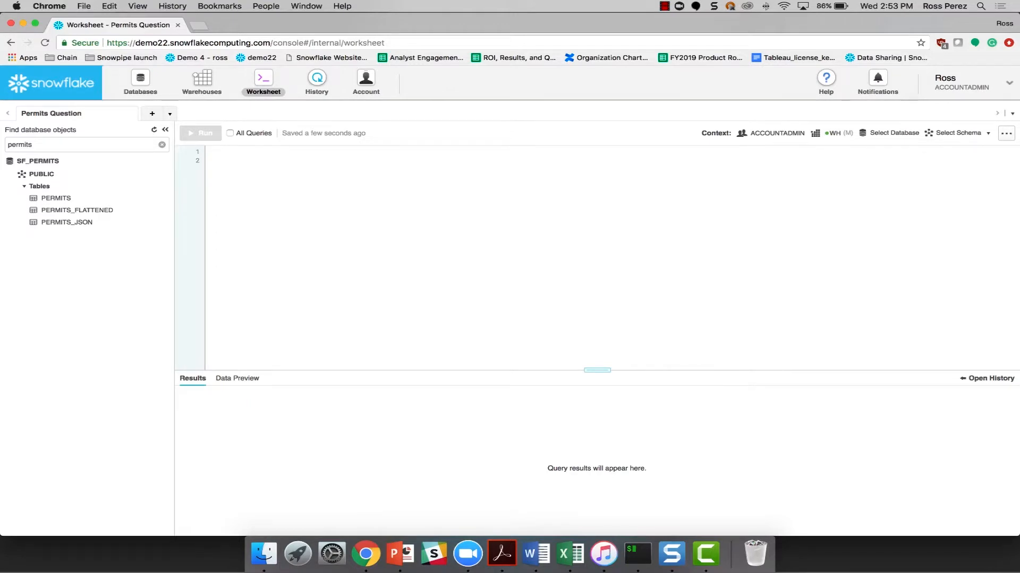
mouse_move(66, 222)
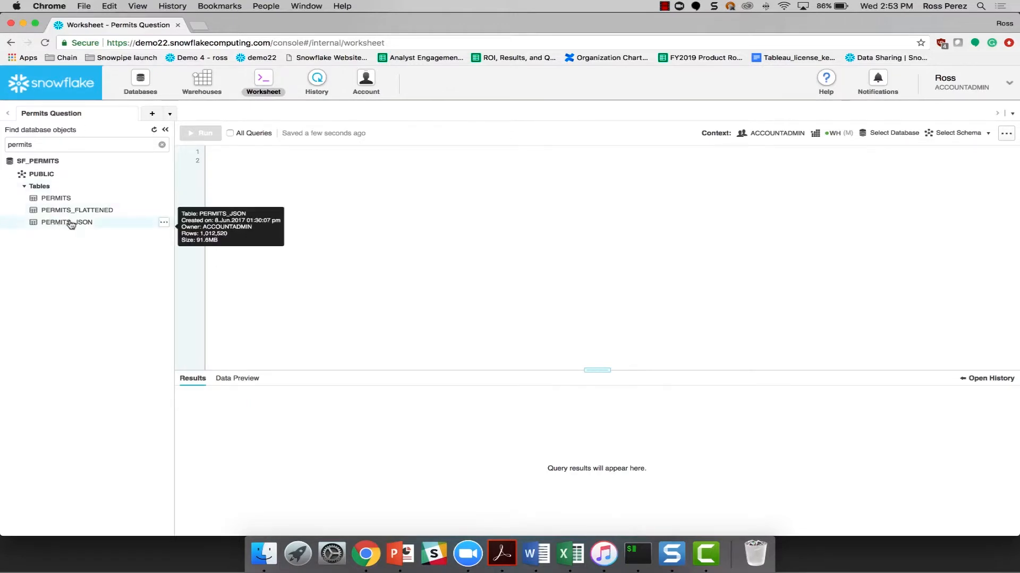
left_click(65, 222)
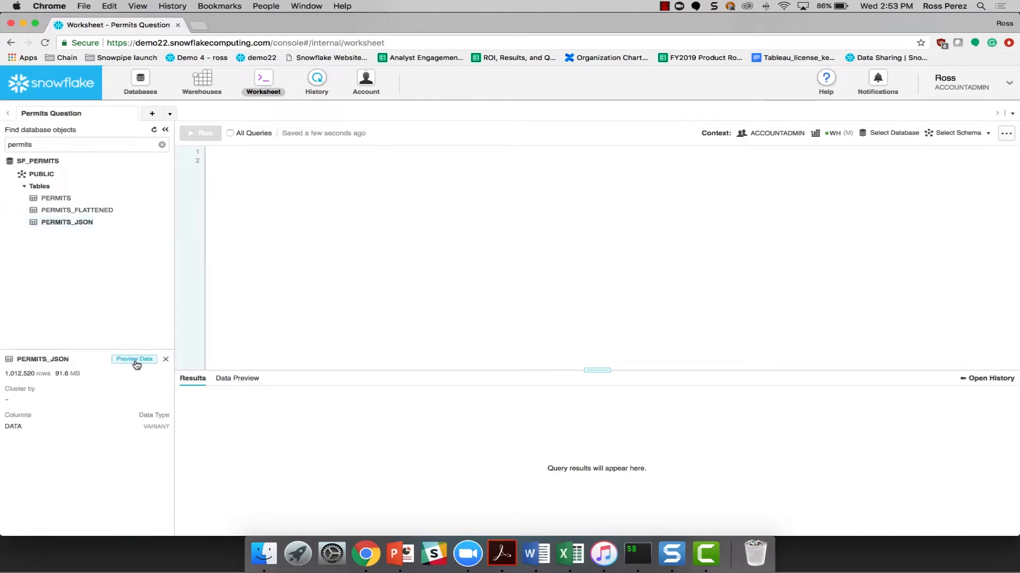
left_click(133, 359)
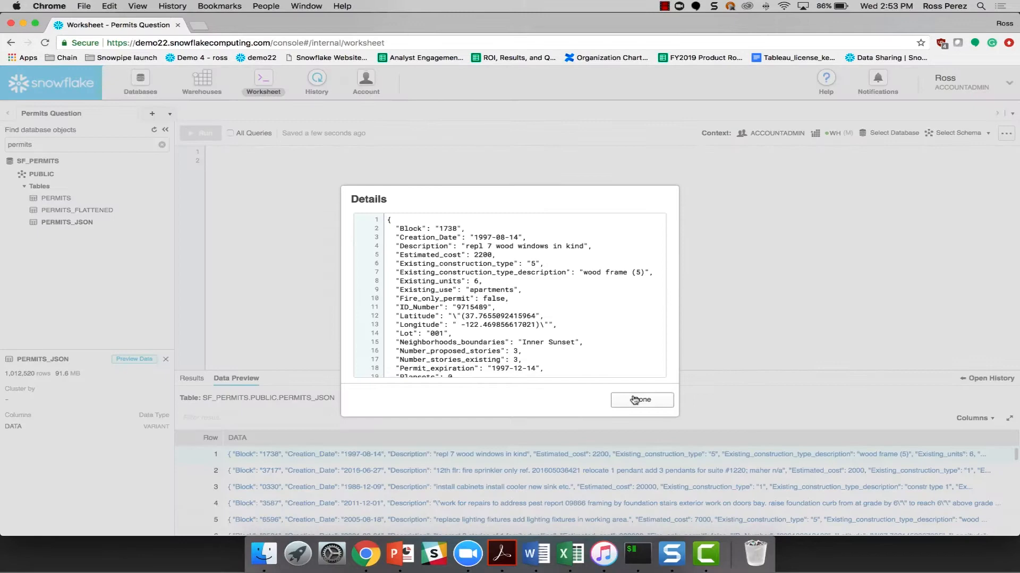
left_click(641, 401)
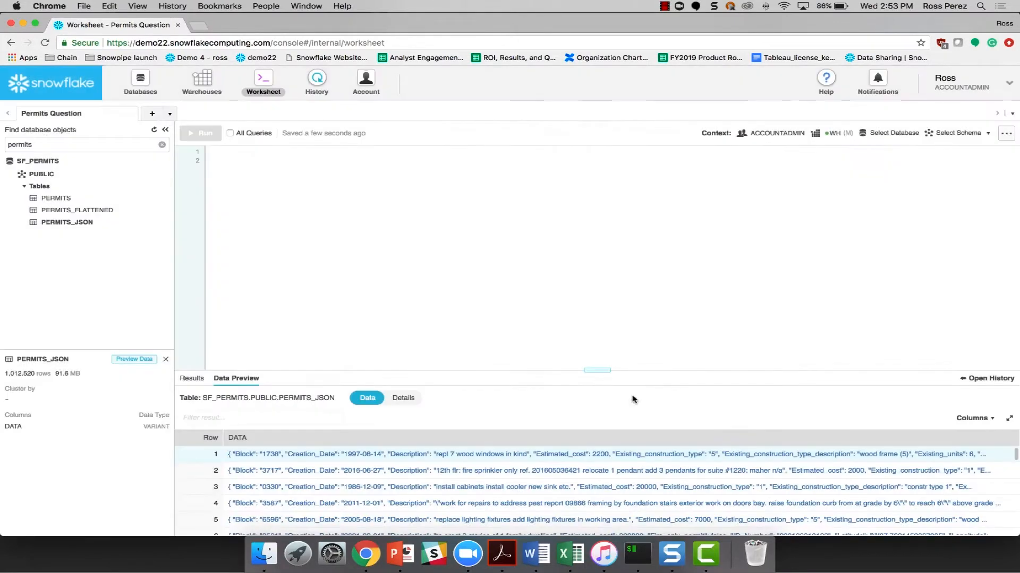
mouse_move(190, 189)
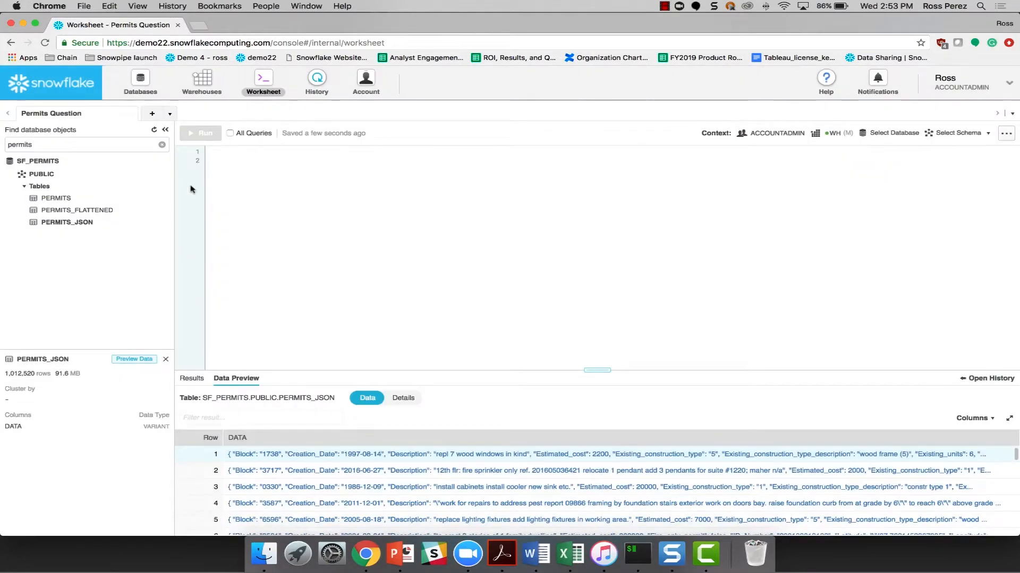
Preview PERMITS, then PERMITS_FLATTENED's columns and rows, placing its name in the worksheet.
left_click(55, 197)
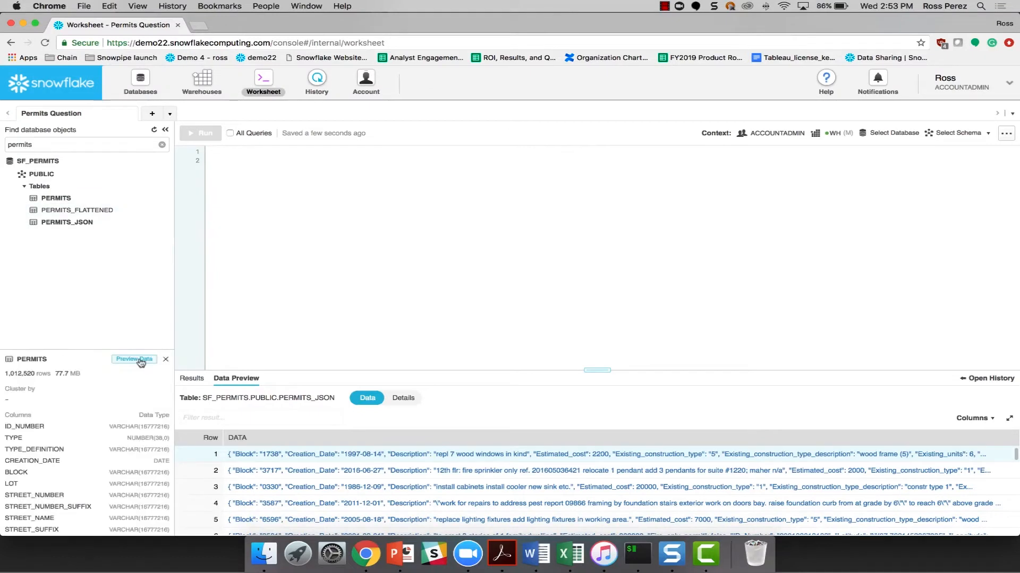
mouse_move(133, 365)
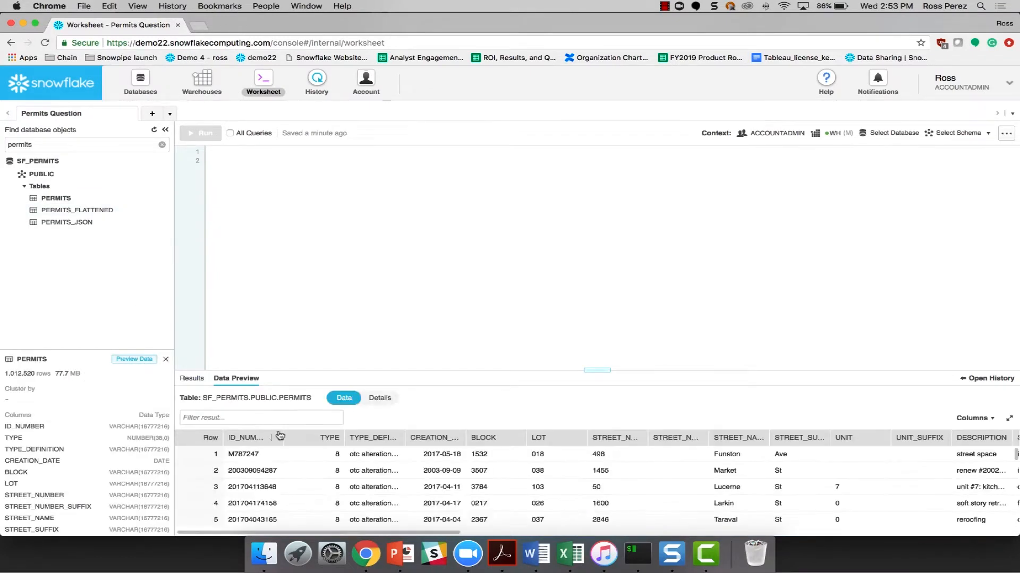
mouse_move(428, 362)
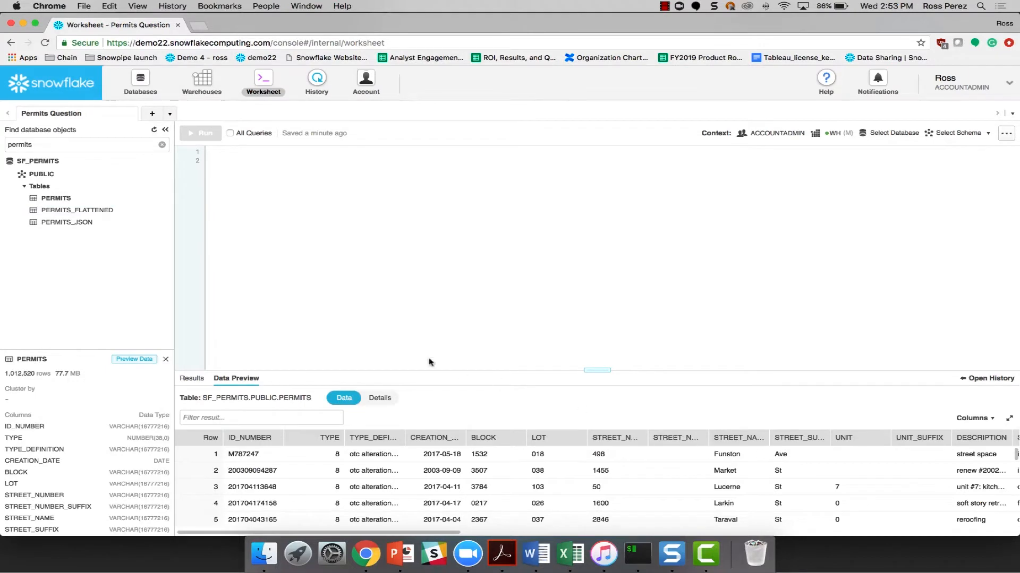
mouse_move(77, 210)
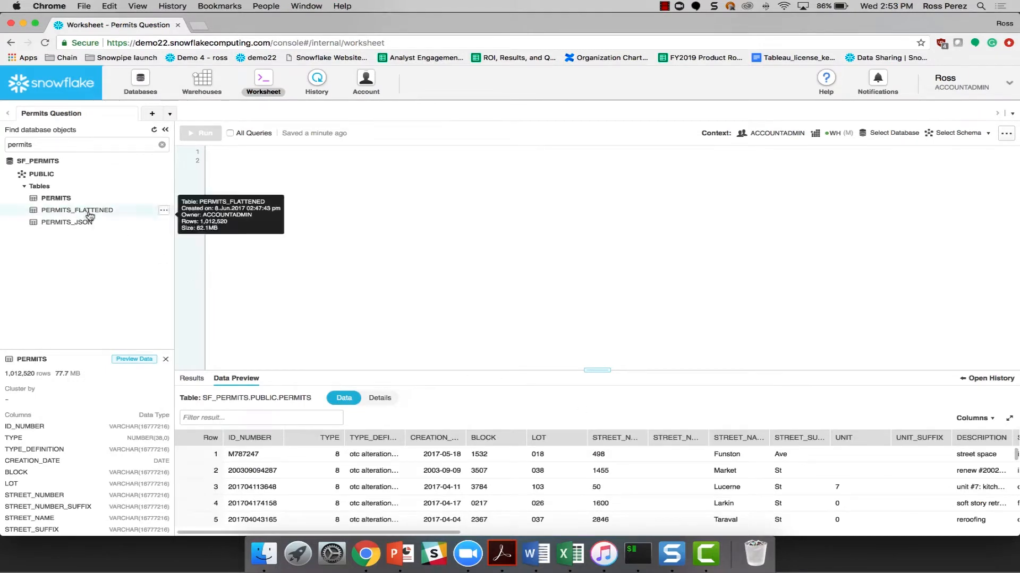
left_click(77, 210)
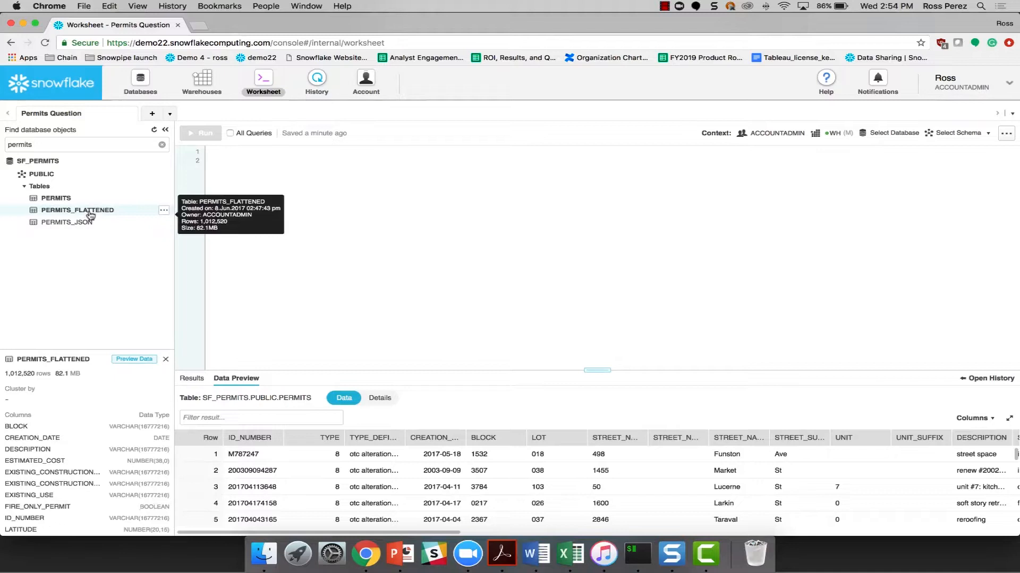
mouse_move(70, 384)
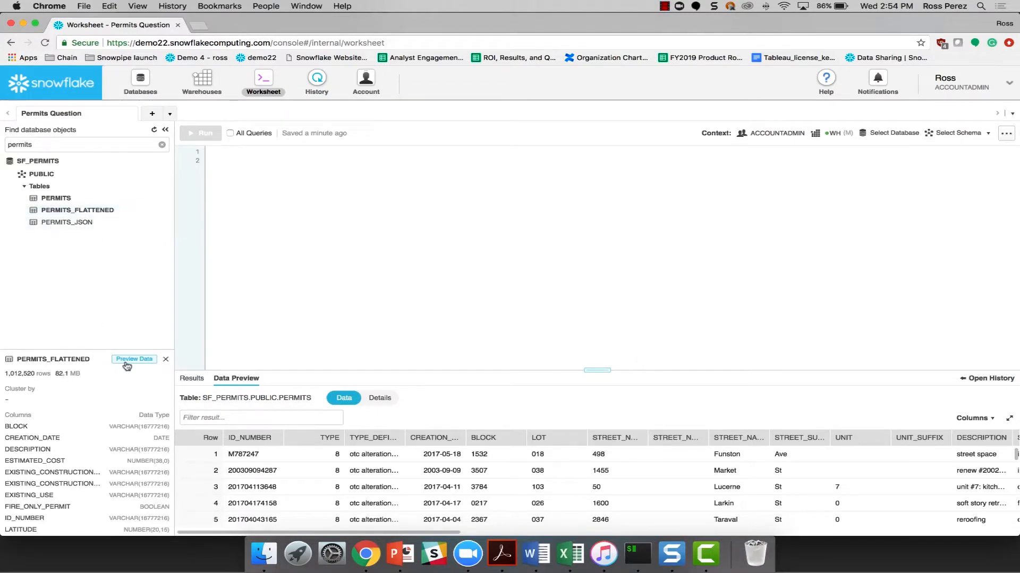
left_click(134, 359)
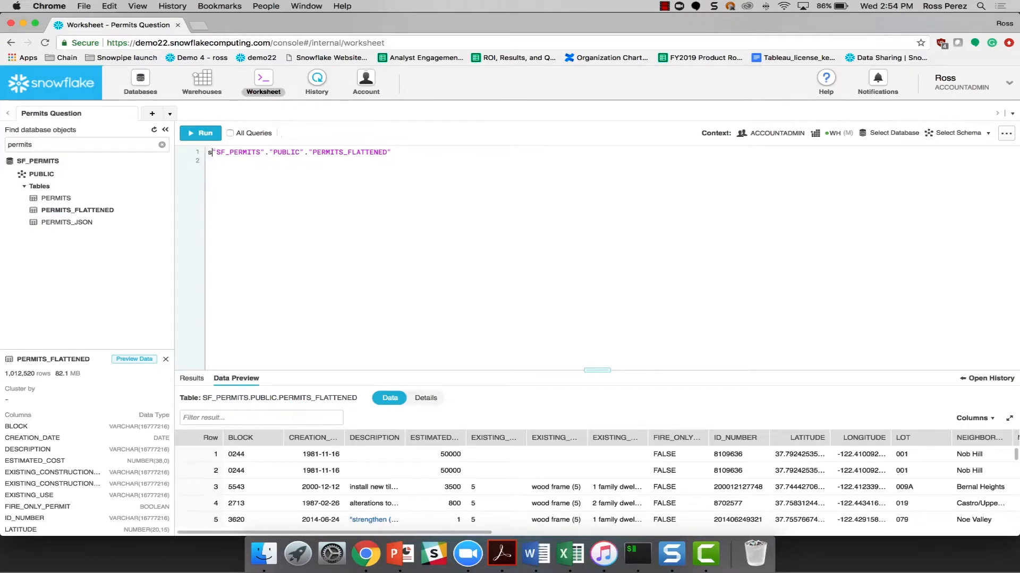
type("select * from")
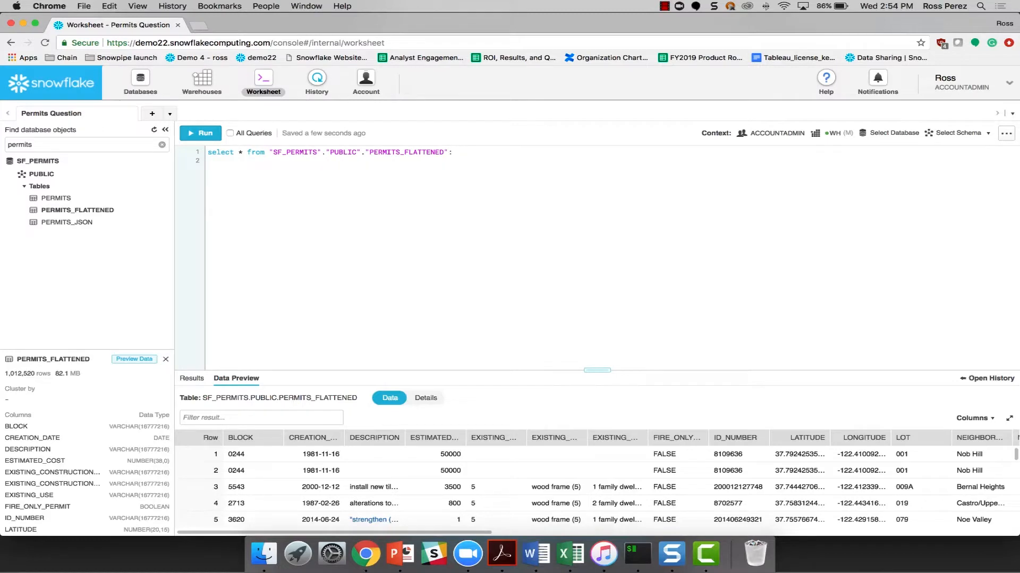
left_click(201, 132)
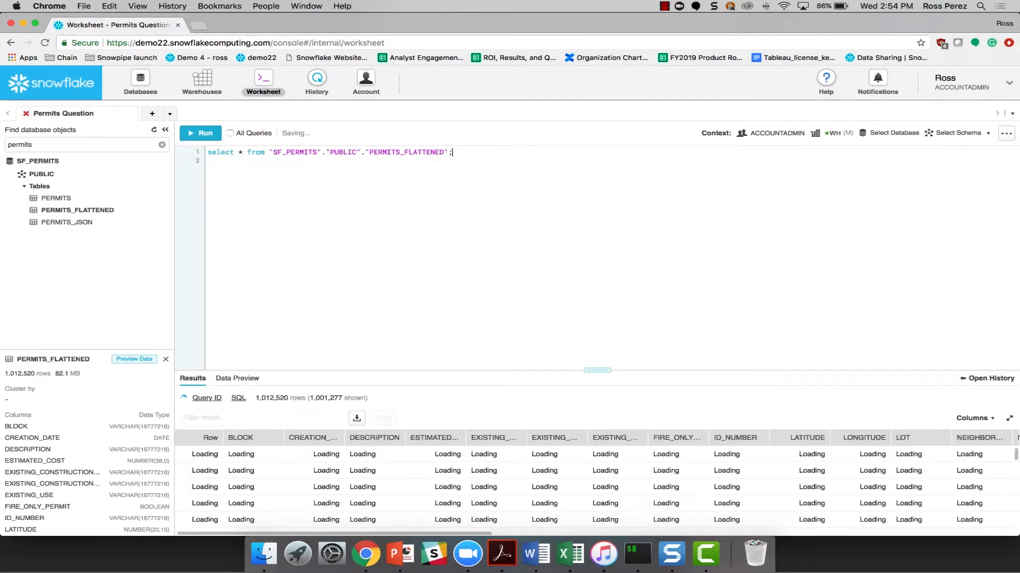
left_click(201, 133)
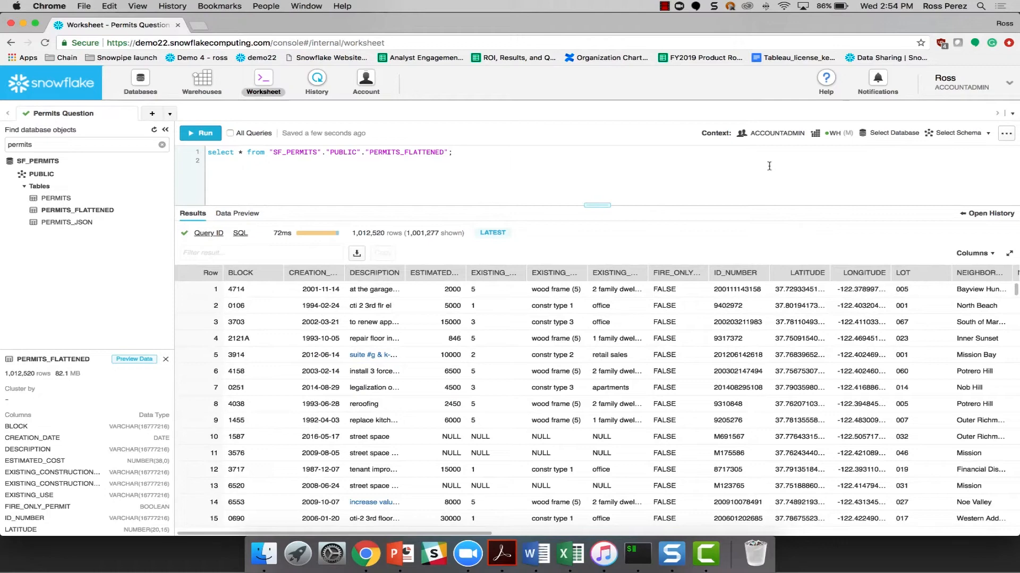
mouse_move(832, 137)
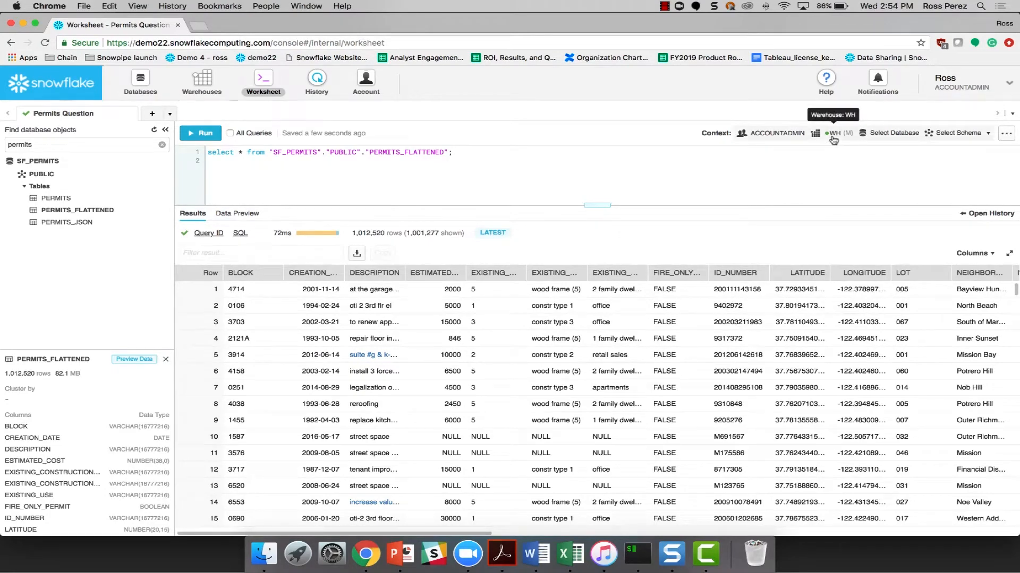
mouse_move(829, 155)
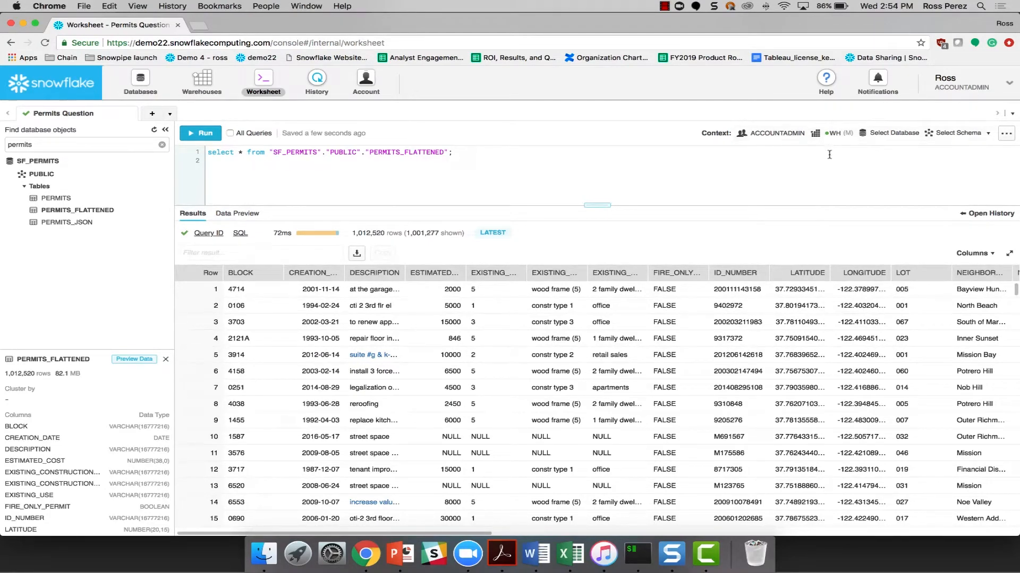
mouse_move(604, 172)
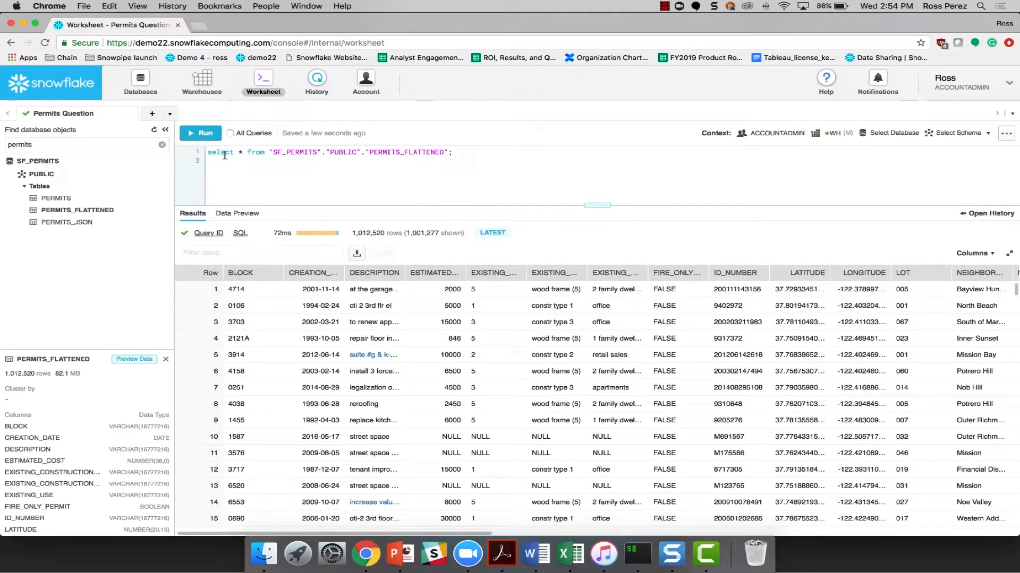
mouse_move(271, 185)
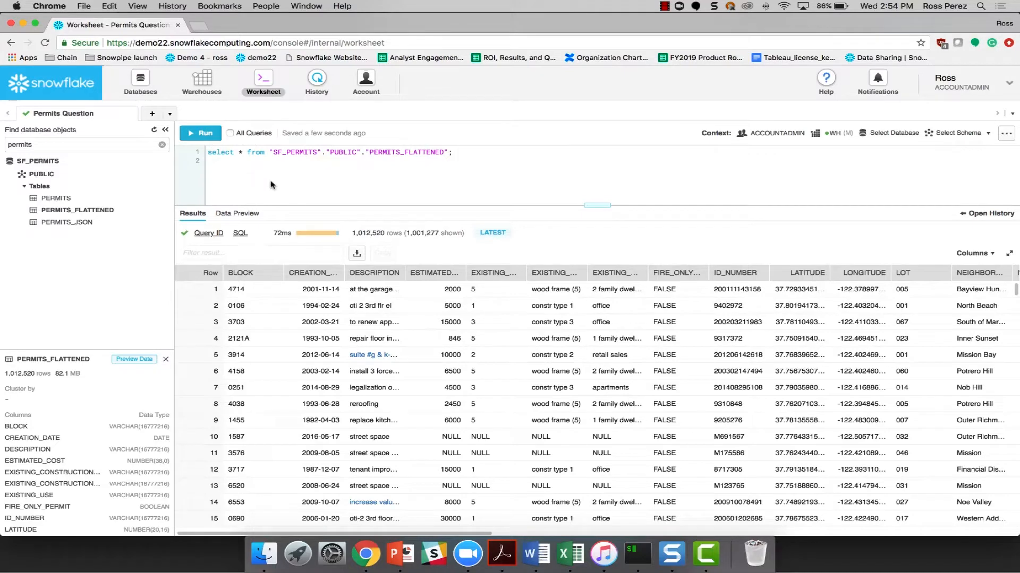
mouse_move(301, 197)
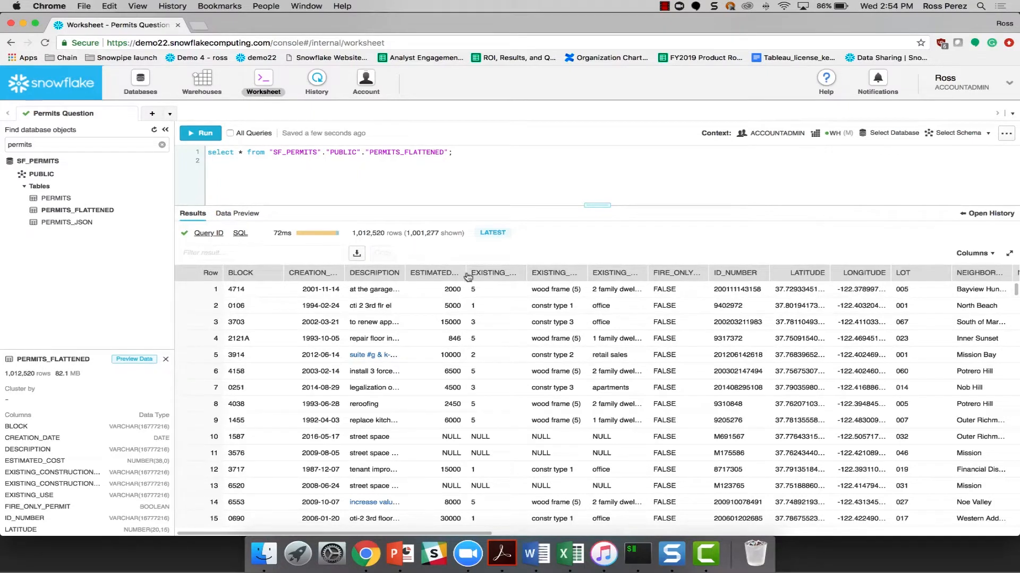
mouse_move(974, 253)
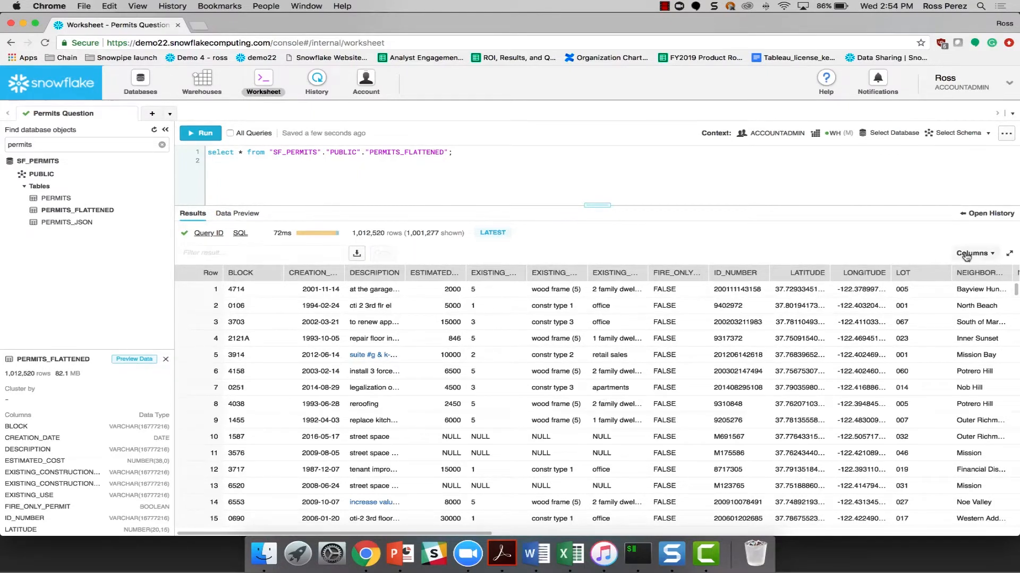
Limit the result columns to BLOCK, CREATION_DATE and DESCRIPTION.
left_click(974, 253)
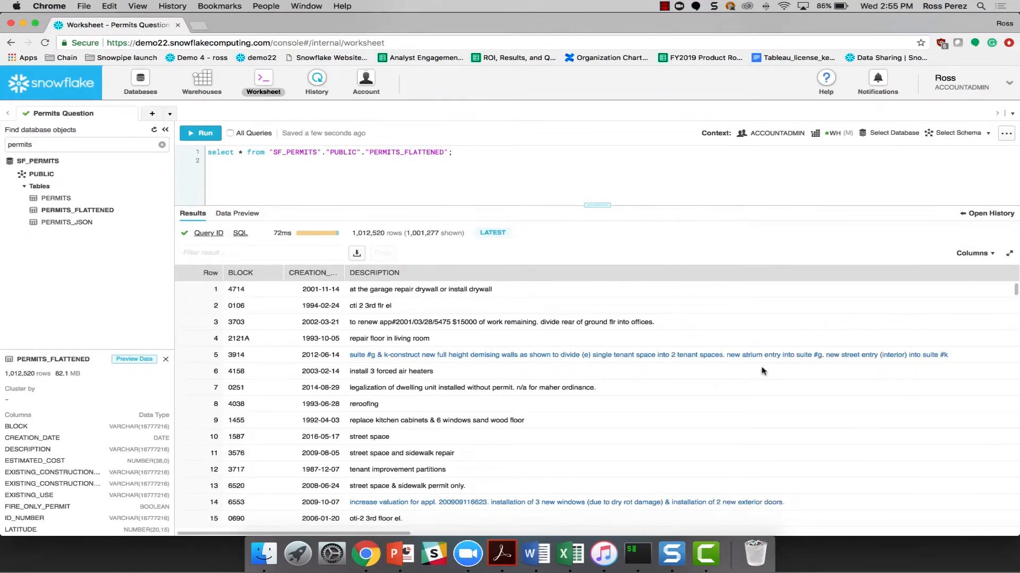
mouse_move(530, 385)
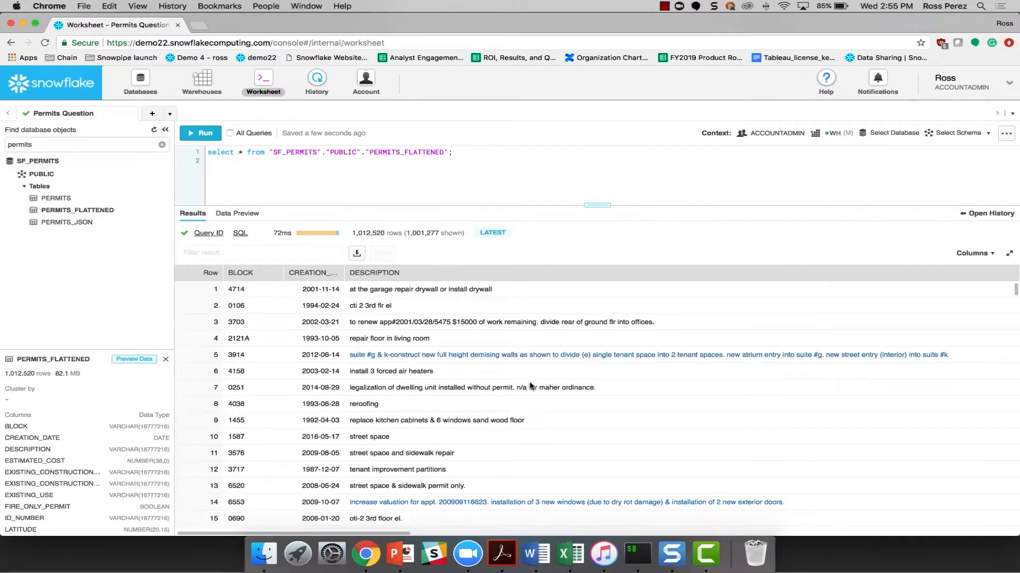
mouse_move(529, 386)
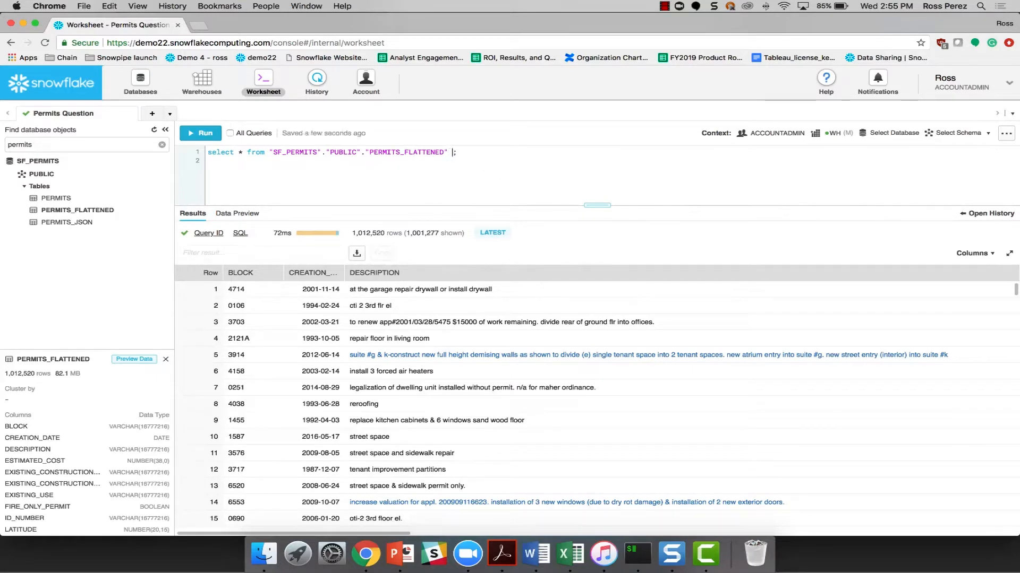
Add where PROPOSED_USE='recreation bldg' and NEIGHBORHOODS_BOUNDARIES='Mission Bay', returning 10 rows.
type("where")
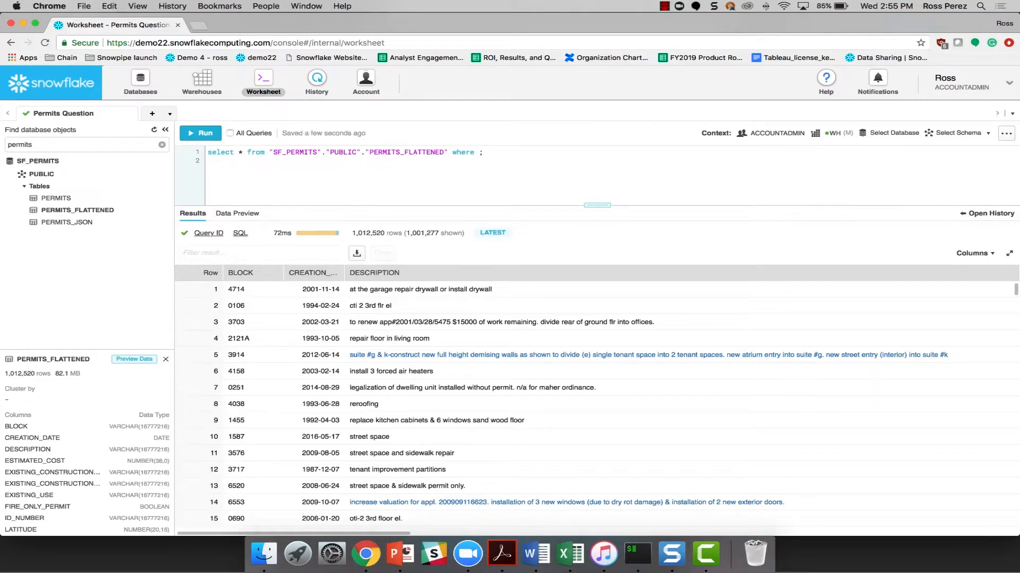
type("P")
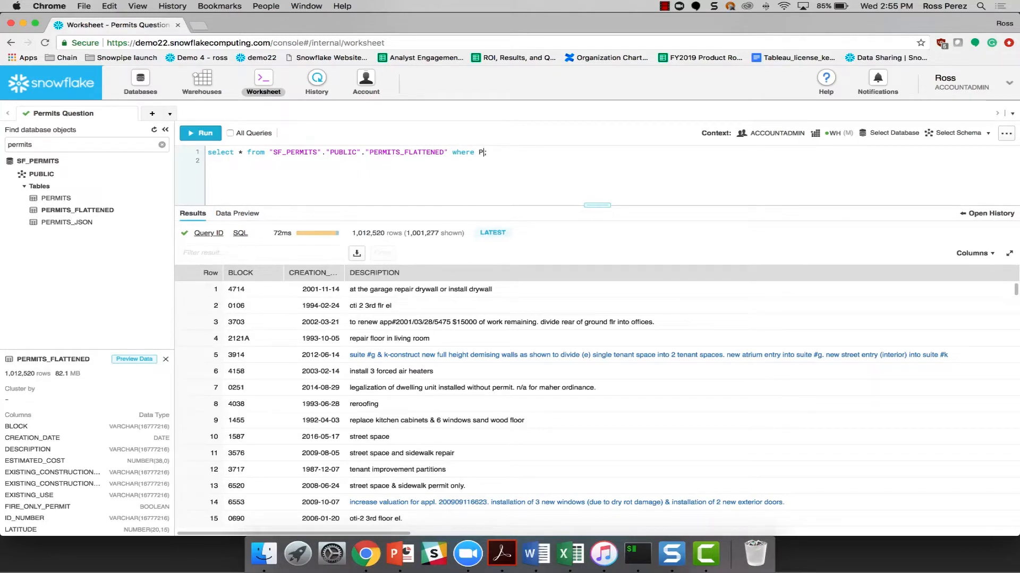
type("ROPOSED_")
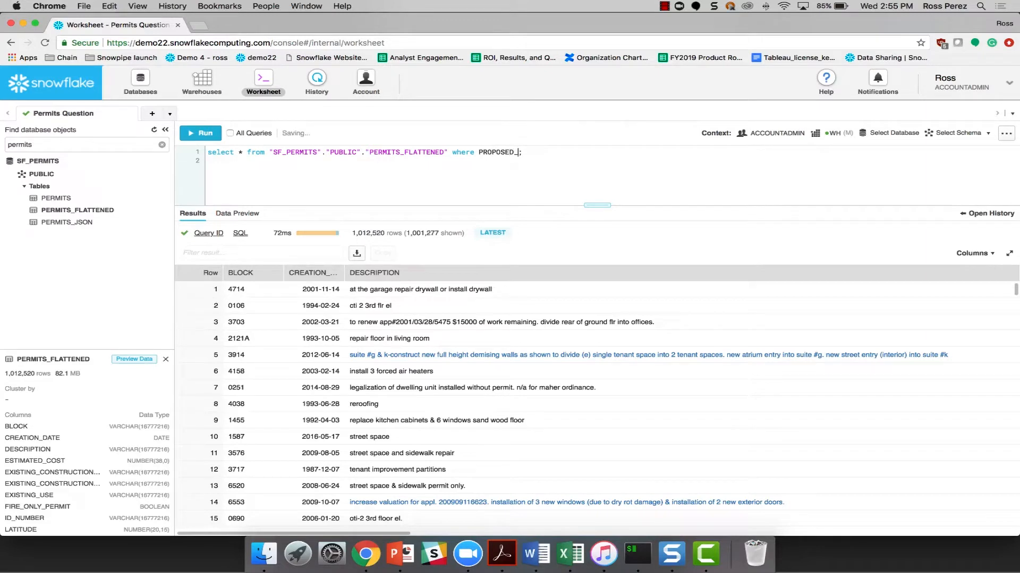
type("USE='RE'")
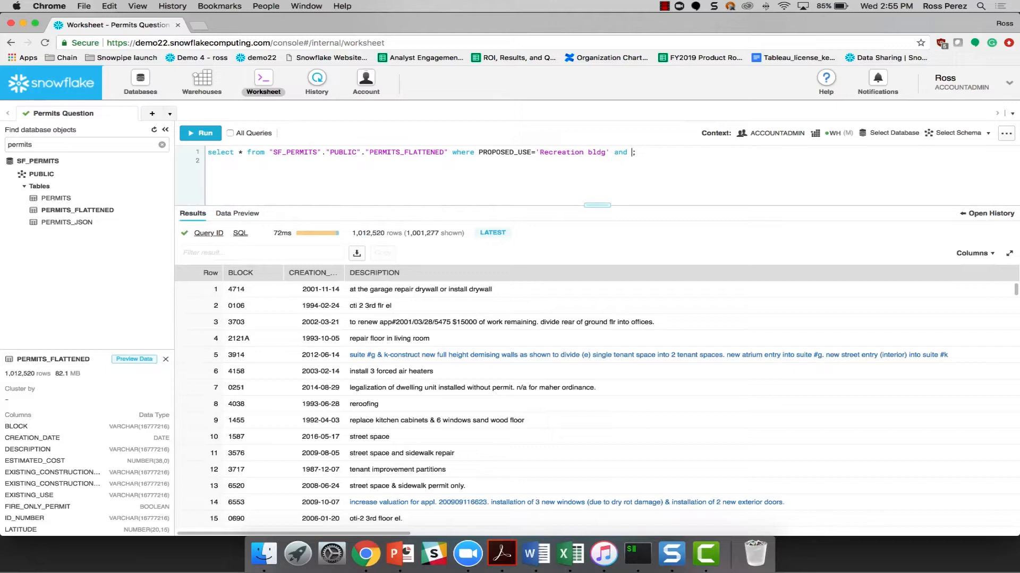
type("NEIGHBORHOODS_BOUNDARIES=")
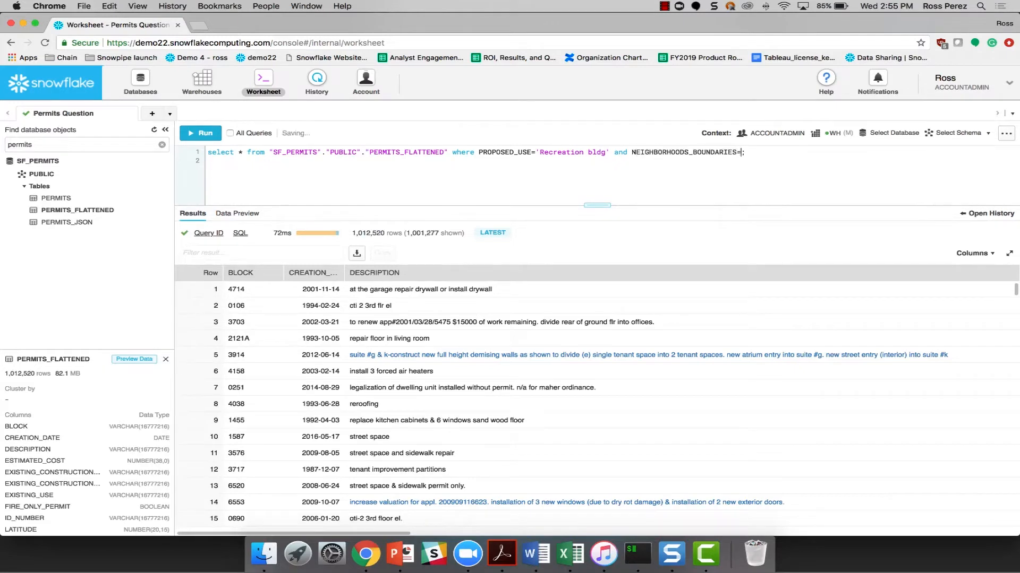
type("'Mission Bay';")
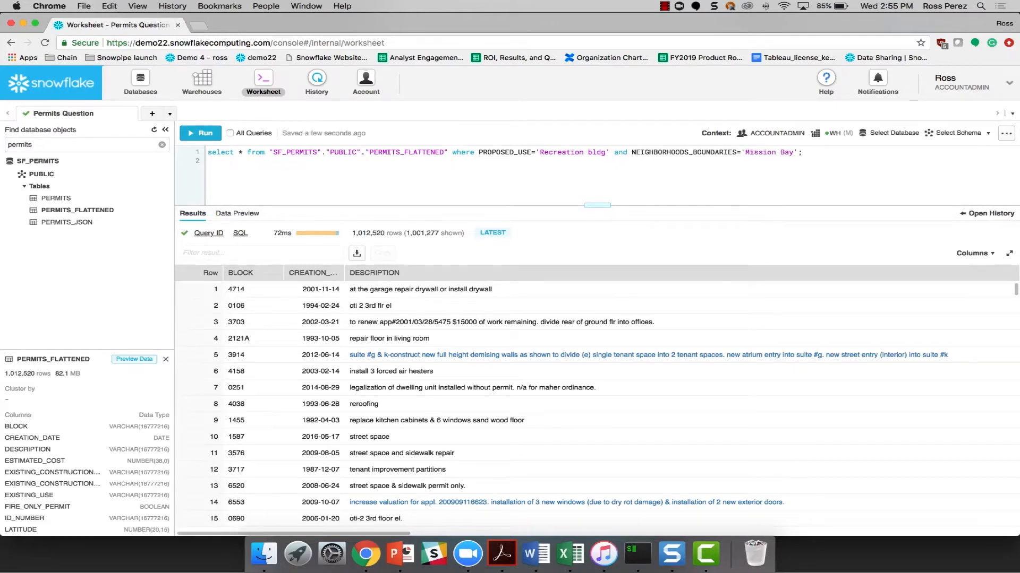
left_click(199, 133)
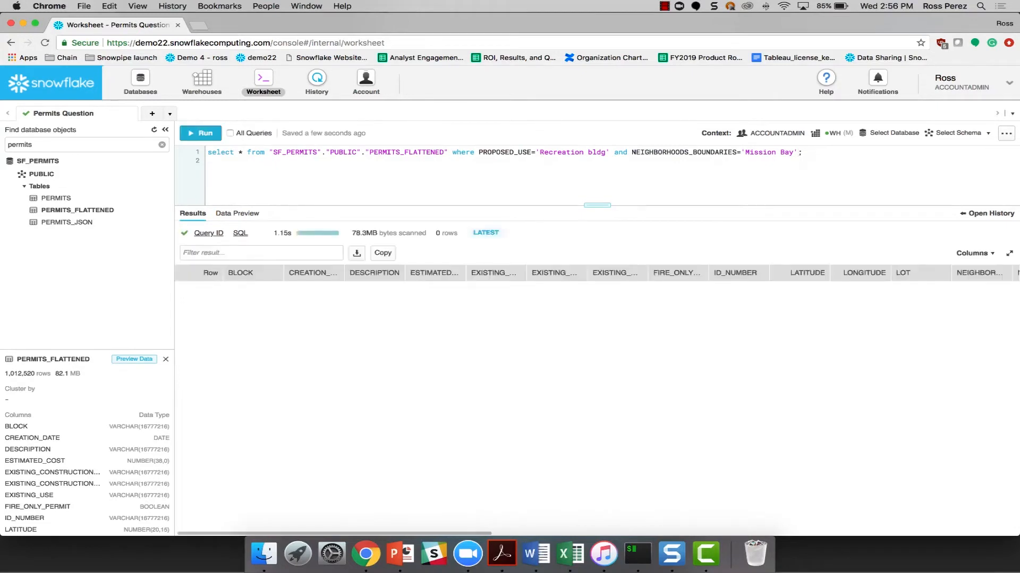
left_click(201, 133)
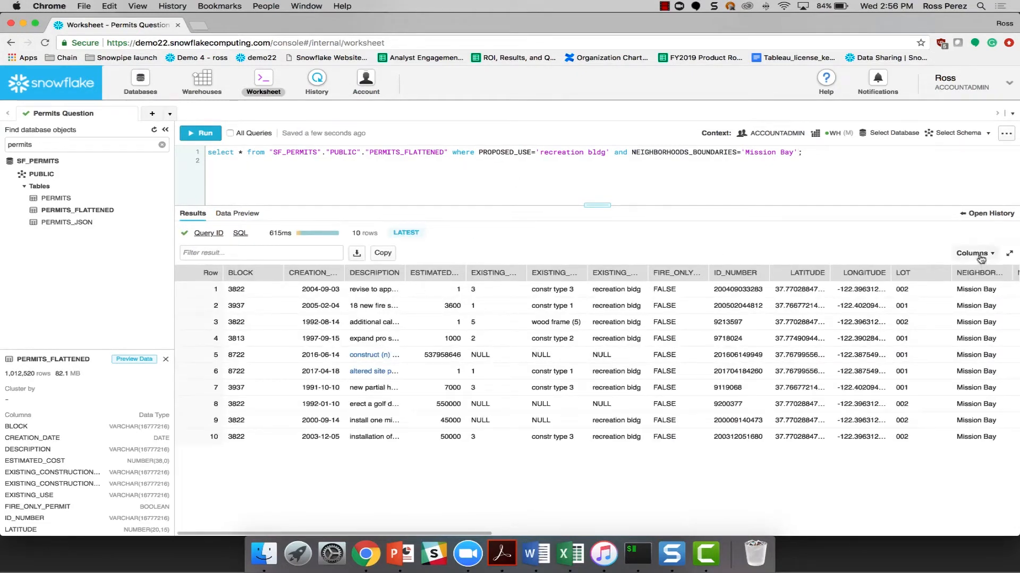
Show only CREATION_DATE, DESCRIPTION, EXISTING_USE, PROPOSED_USE, ESTIMATED_COST and REVISED_COST.
left_click(972, 253)
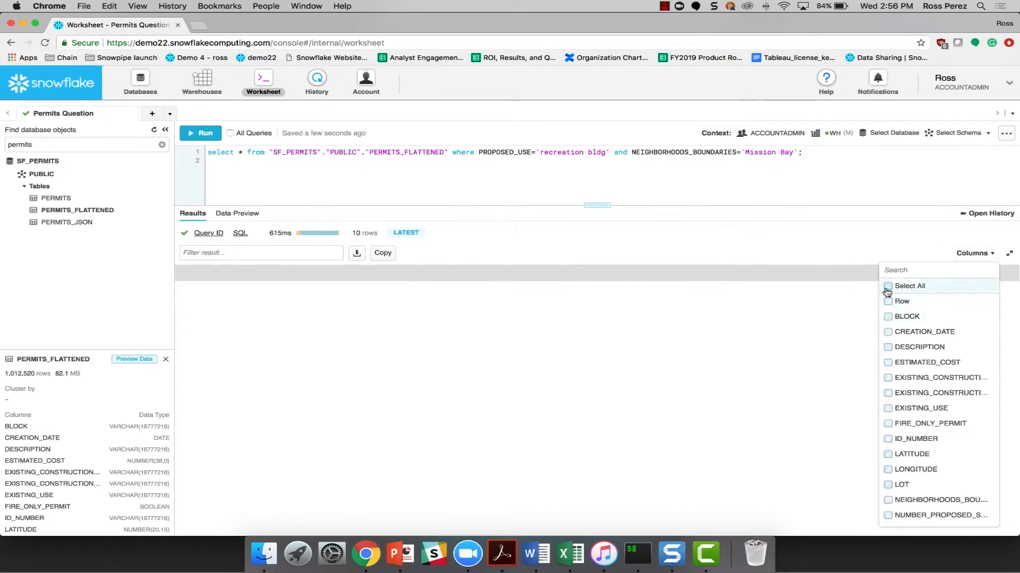
left_click(886, 346)
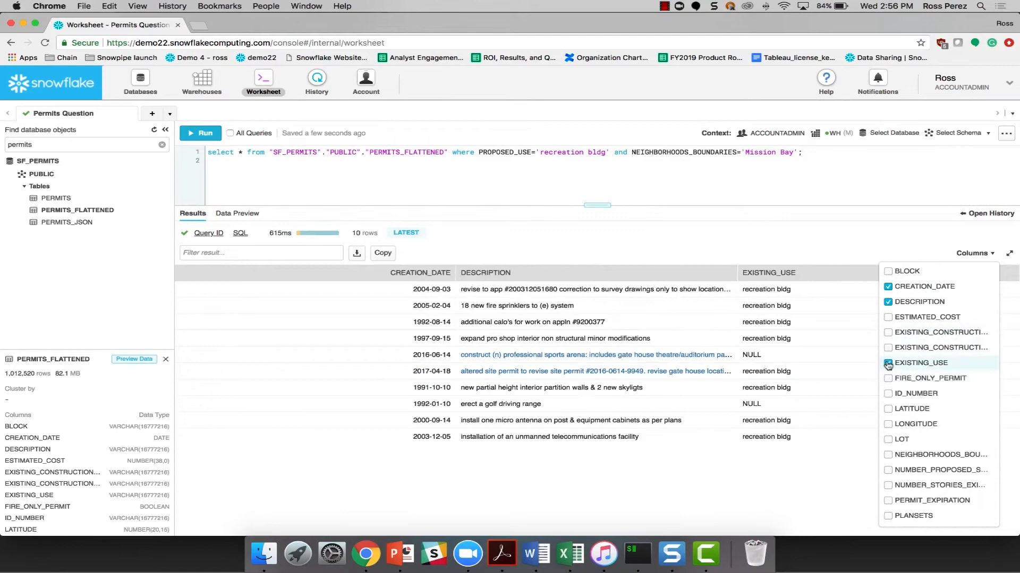
scroll("down", 3)
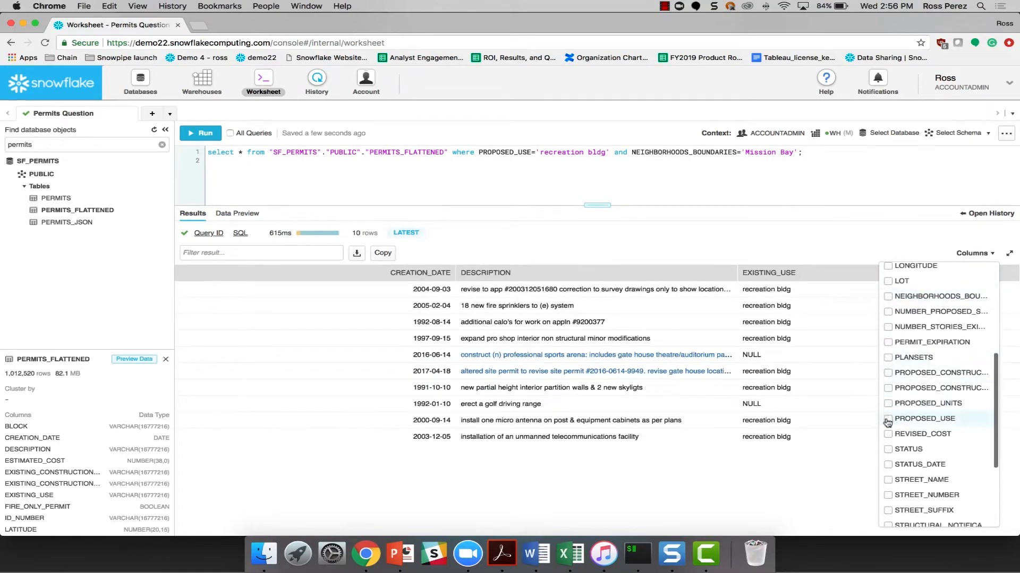
left_click(888, 419)
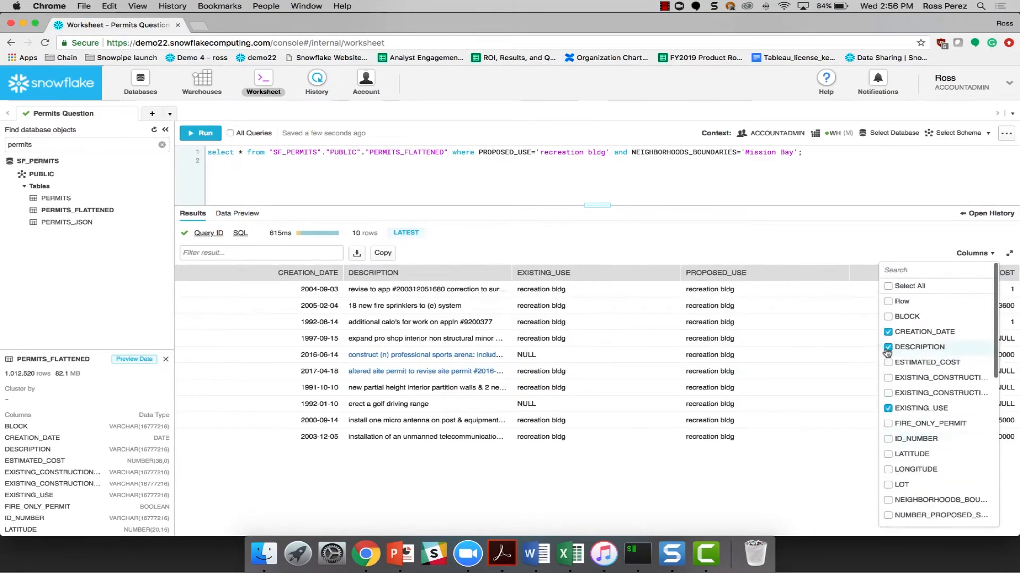
left_click(887, 362)
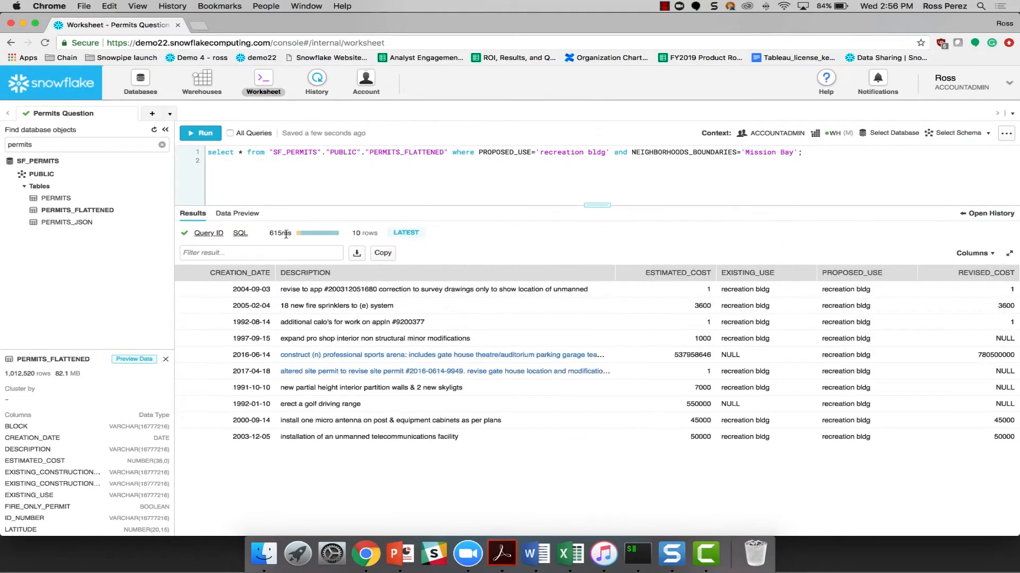
Filter results by 'sports' and read the 2016 sports arena permit's full description.
type("sports")
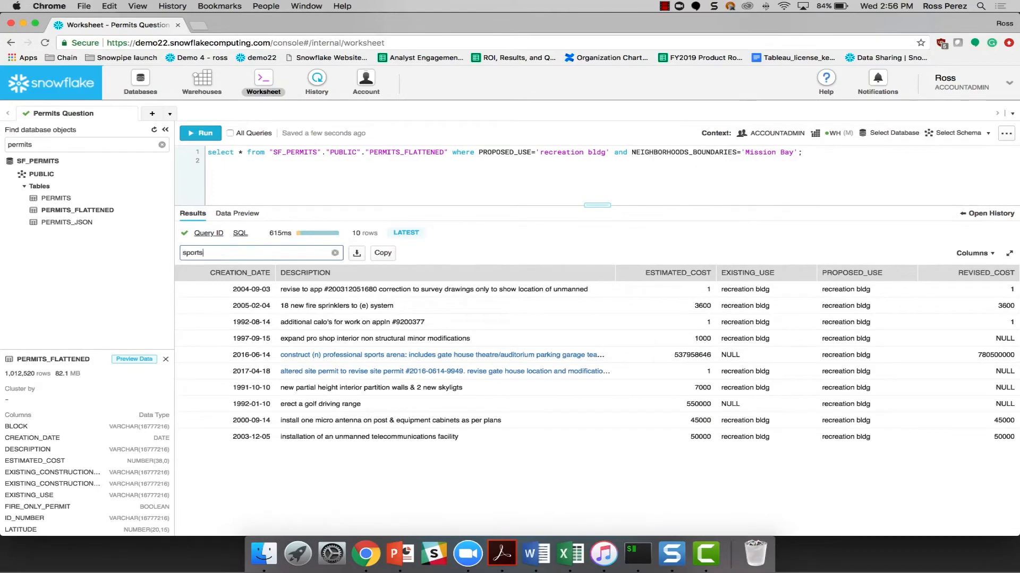
left_click(304, 273)
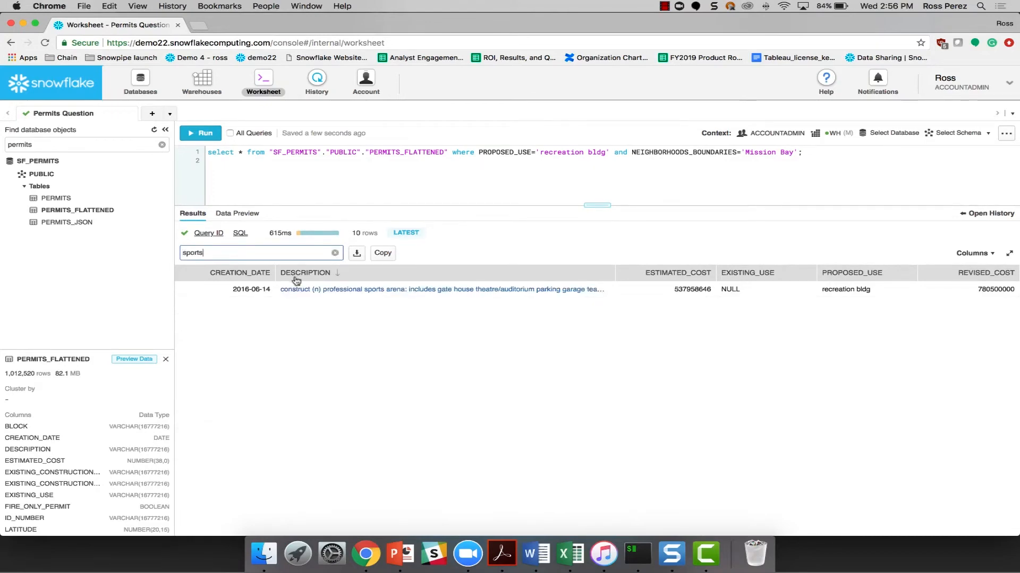
left_click(440, 289)
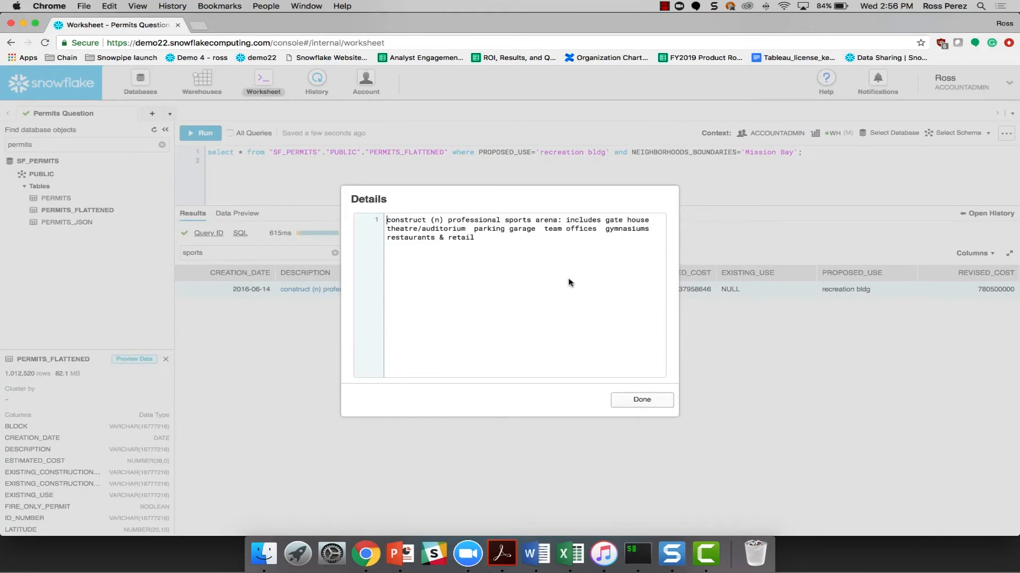
mouse_move(619, 343)
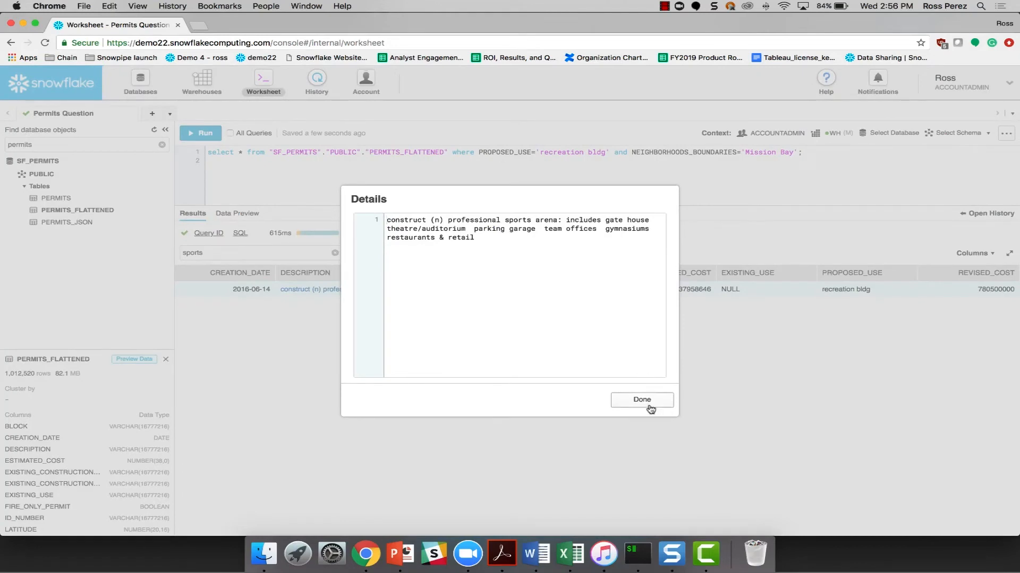
left_click(641, 400)
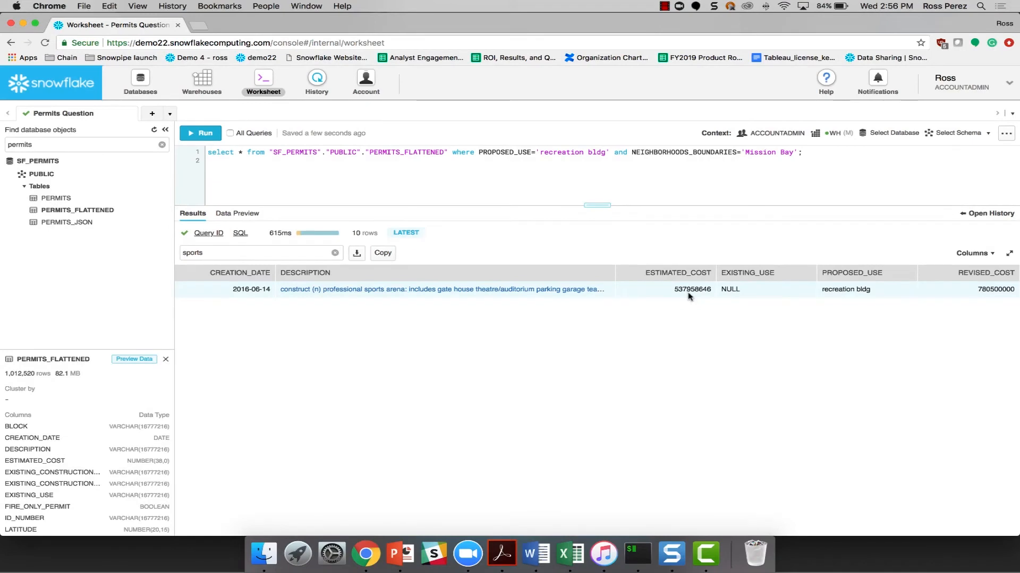
mouse_move(954, 293)
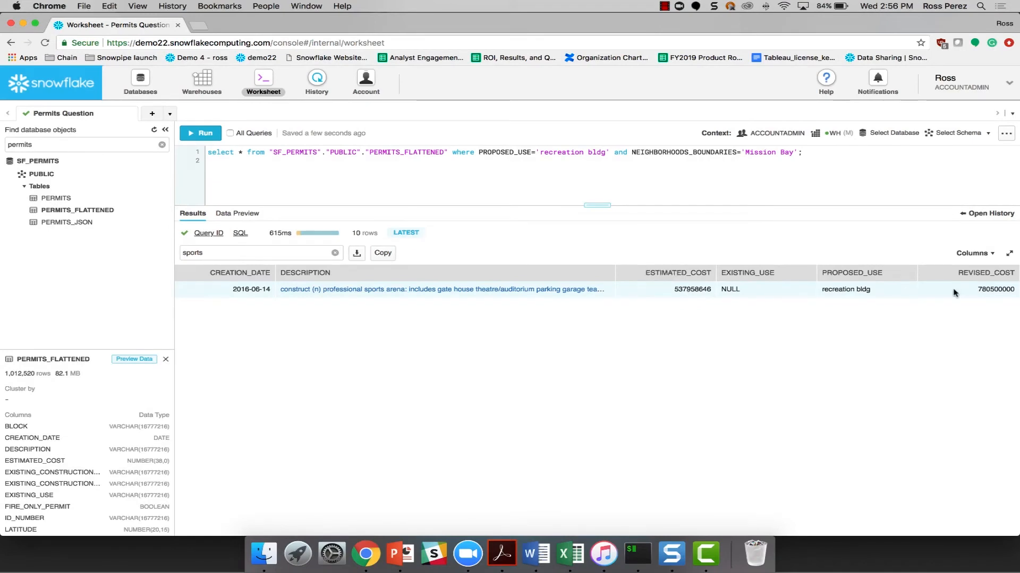
mouse_move(992, 297)
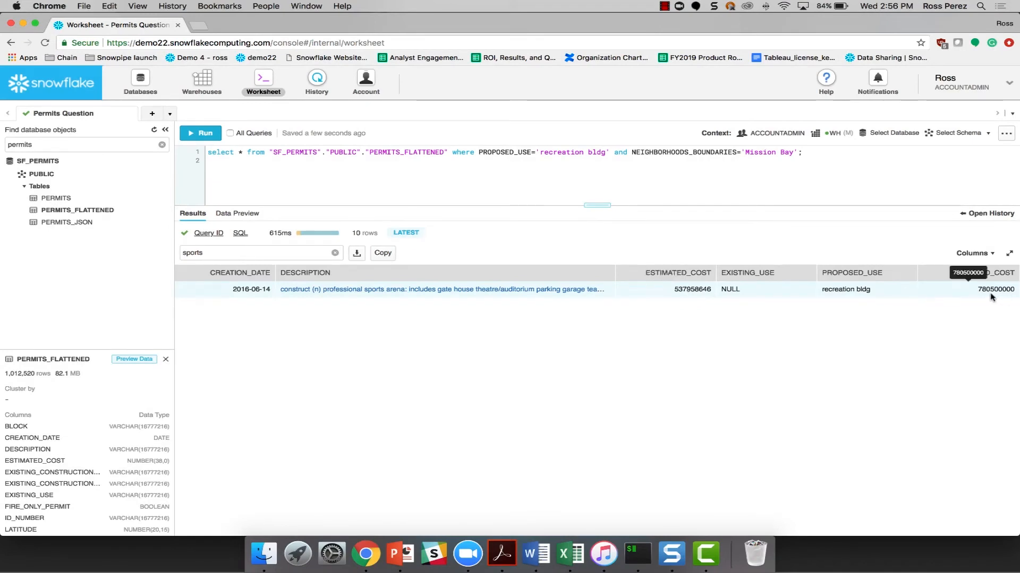
mouse_move(891, 379)
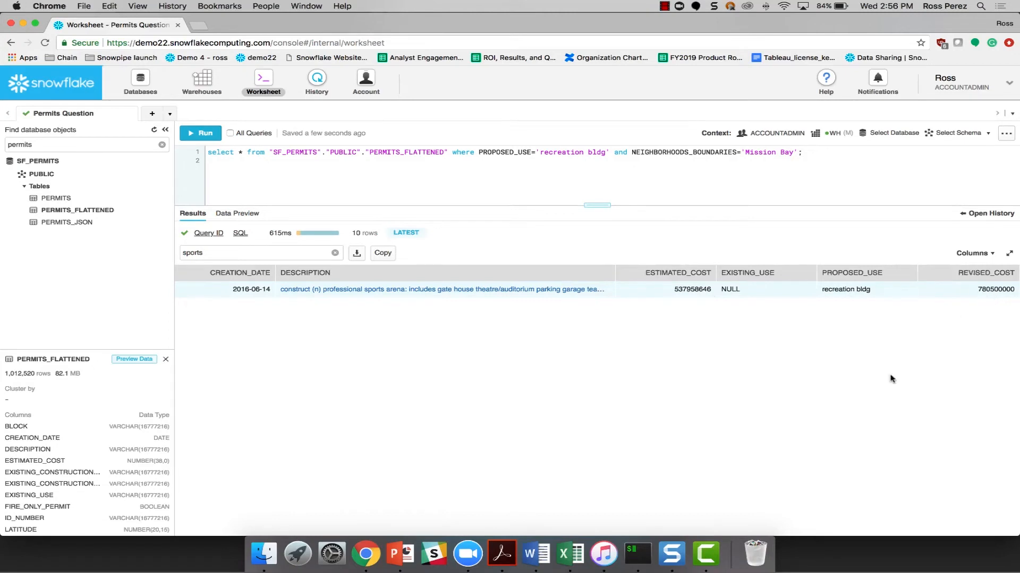
mouse_move(729, 360)
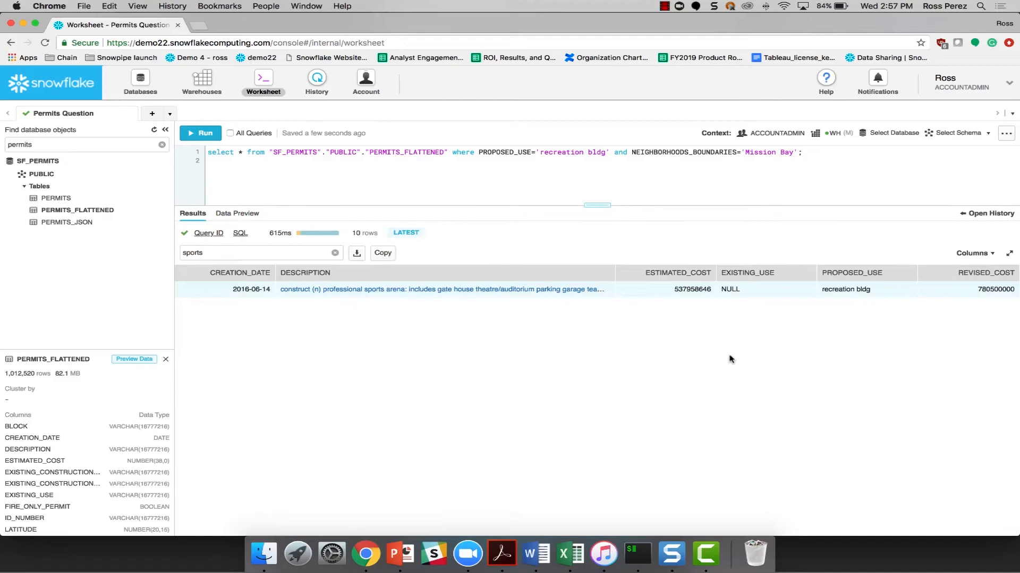
mouse_move(893, 245)
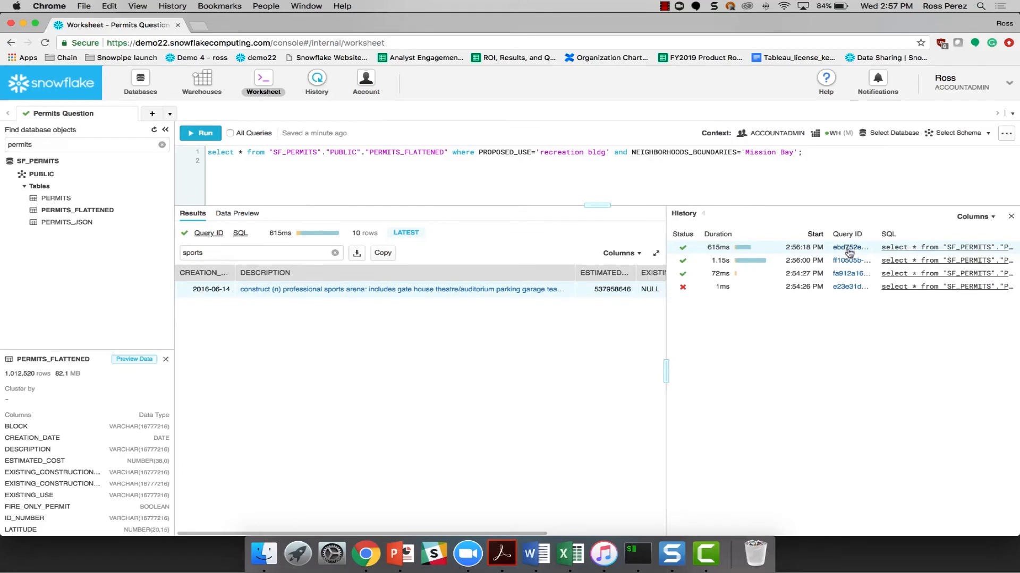
Inspect the earlier 1.15s zero-row query's details and execution profile, then return to the worksheet.
left_click(850, 260)
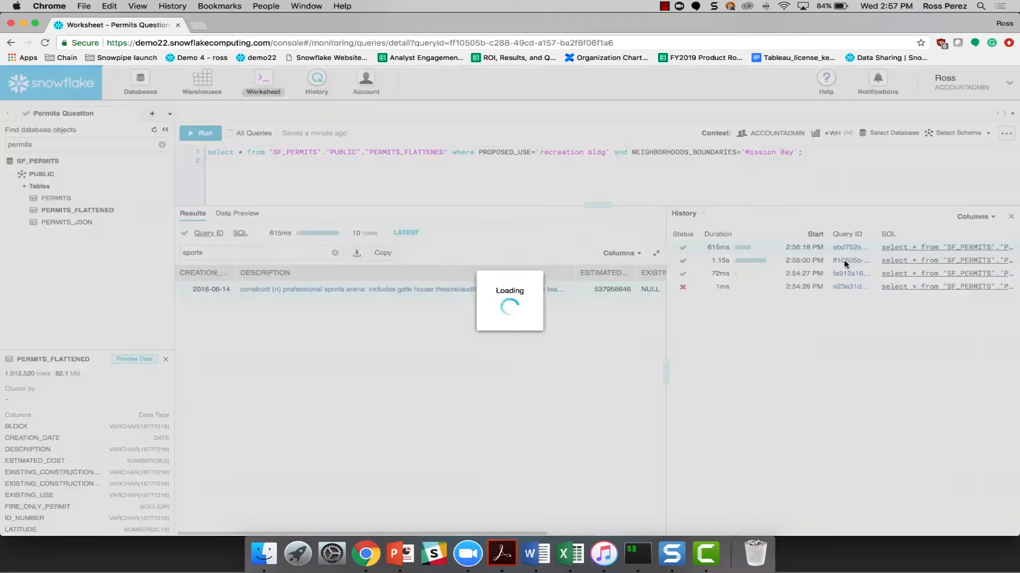
left_click(849, 260)
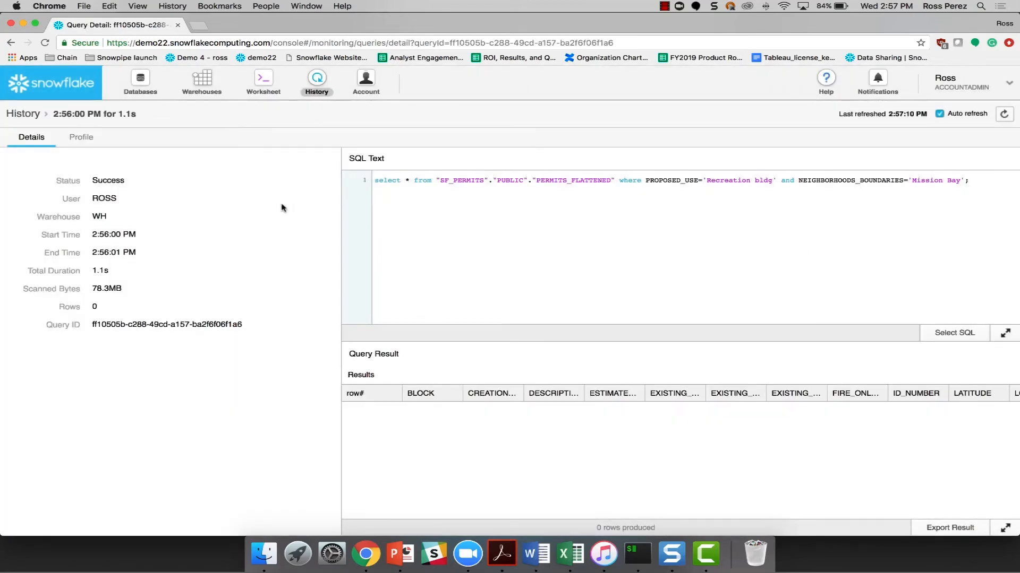
left_click(81, 137)
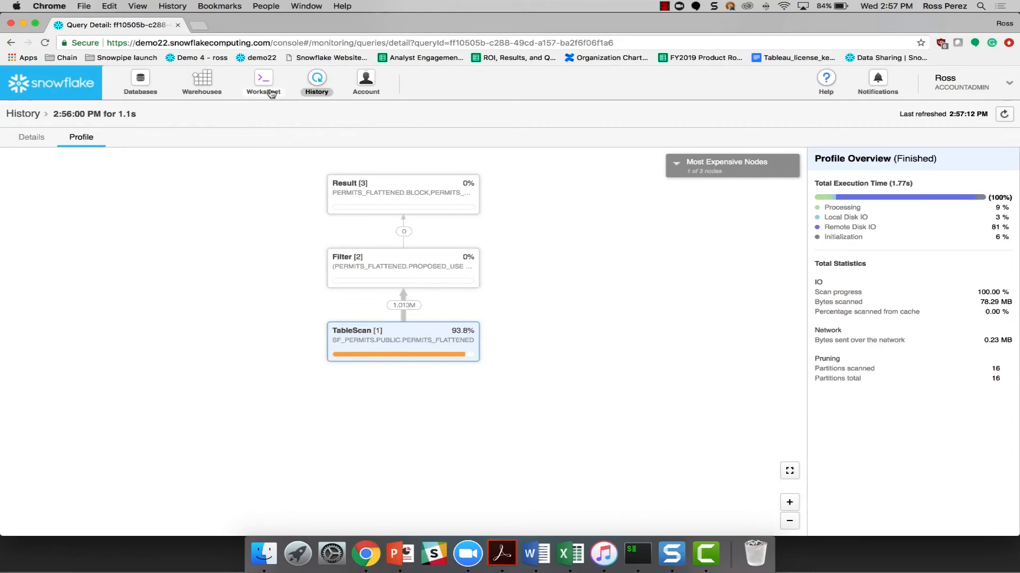
left_click(263, 82)
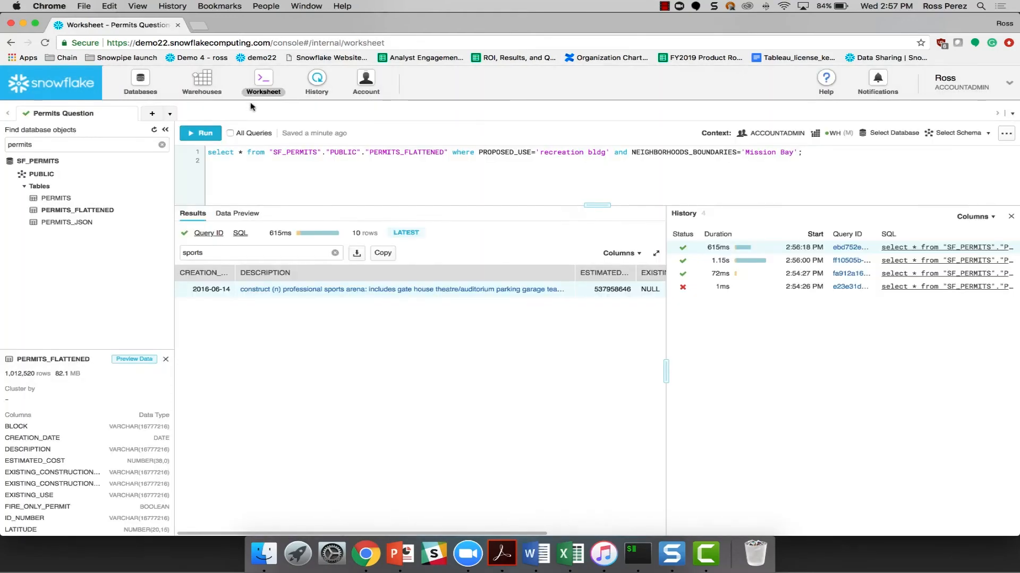
mouse_move(189, 39)
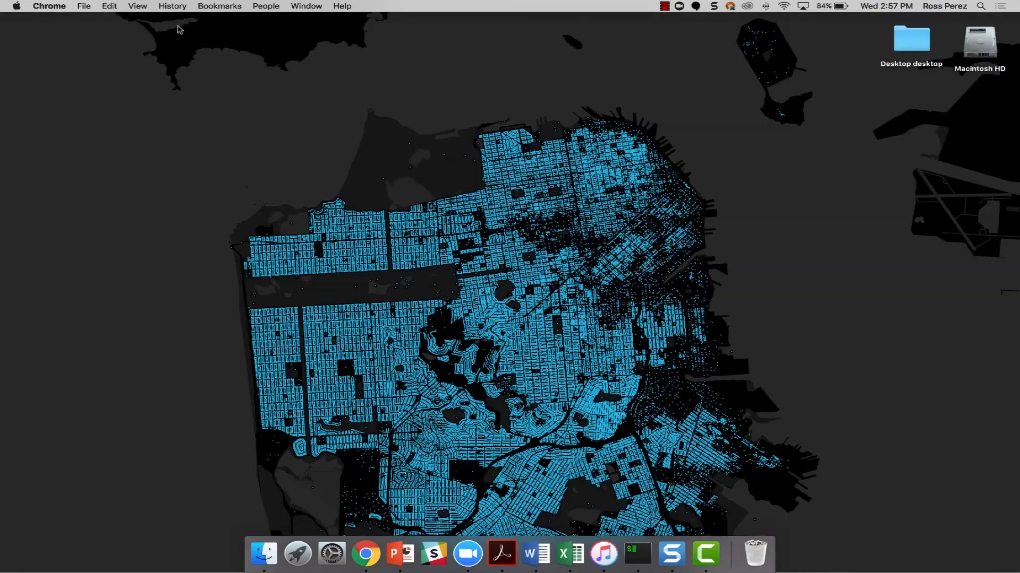
mouse_move(366, 555)
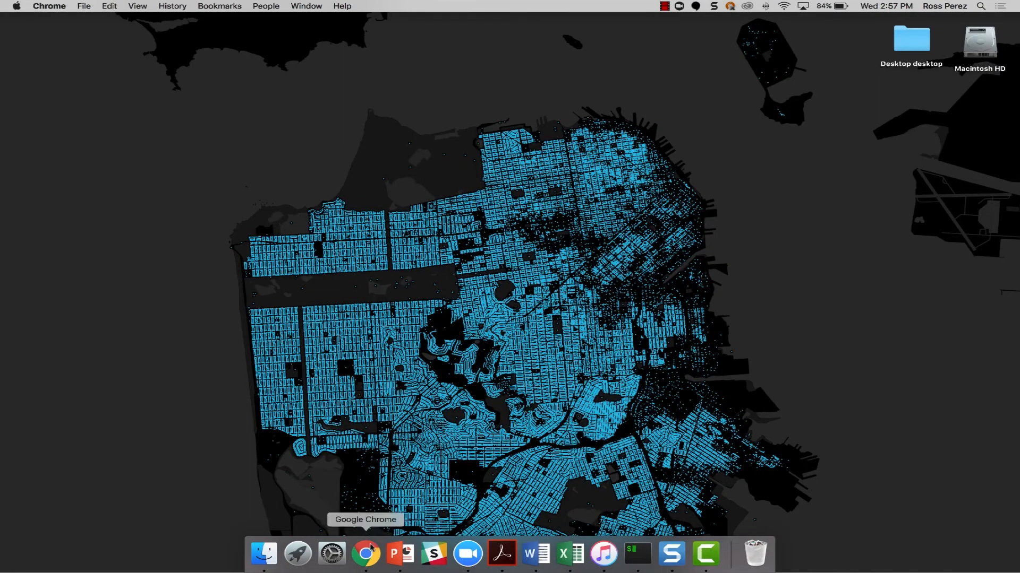
Sign back in as 'ross' and reopen the worksheet with the 10 Mission Bay permit rows.
left_click(365, 554)
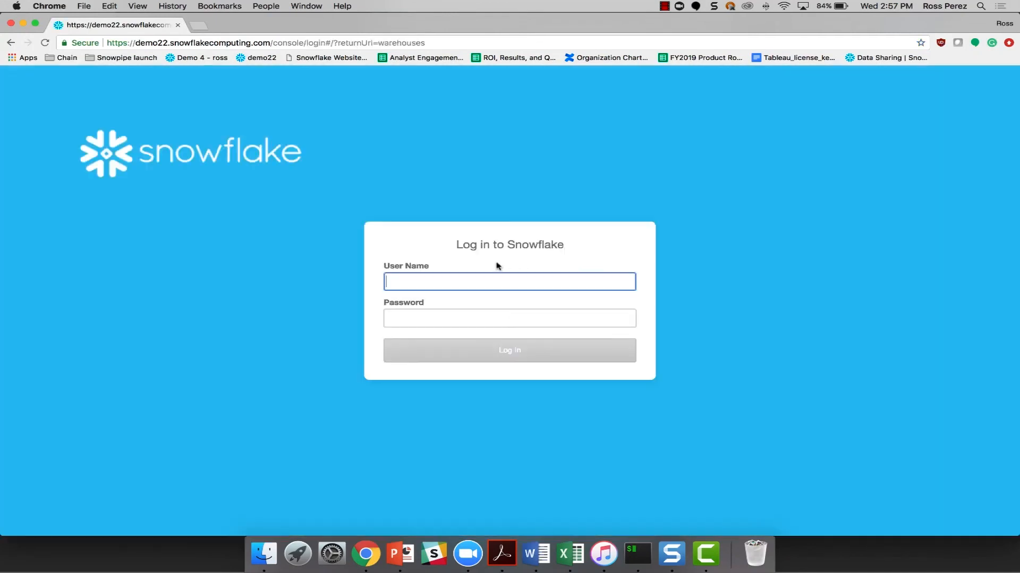
type("ross")
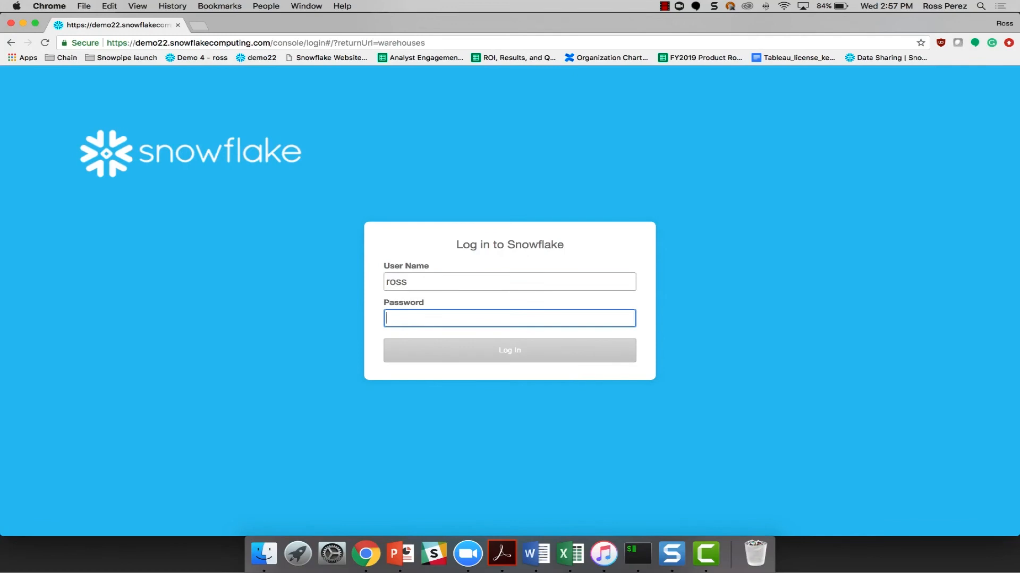
type("••••••••••")
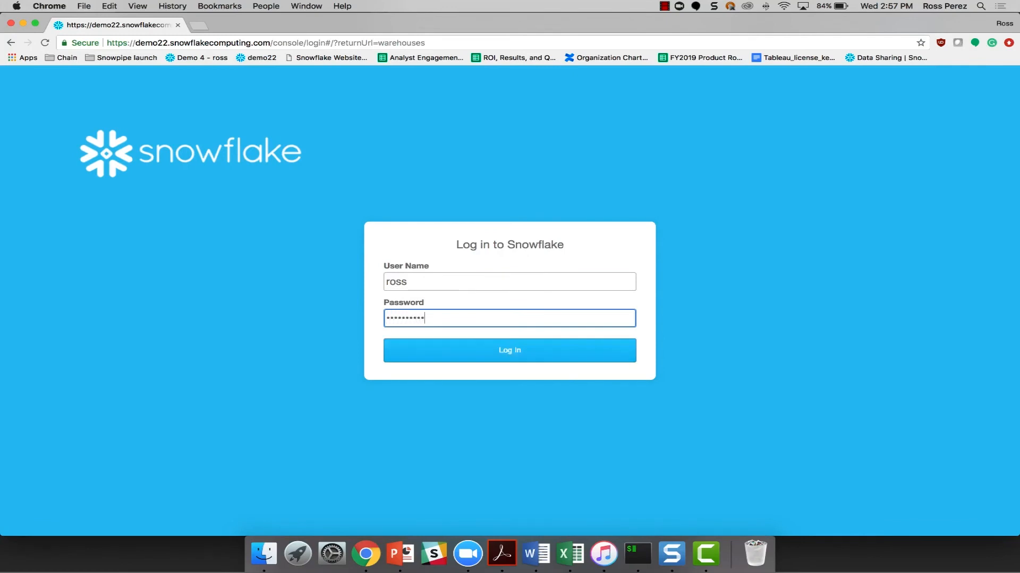
left_click(509, 350)
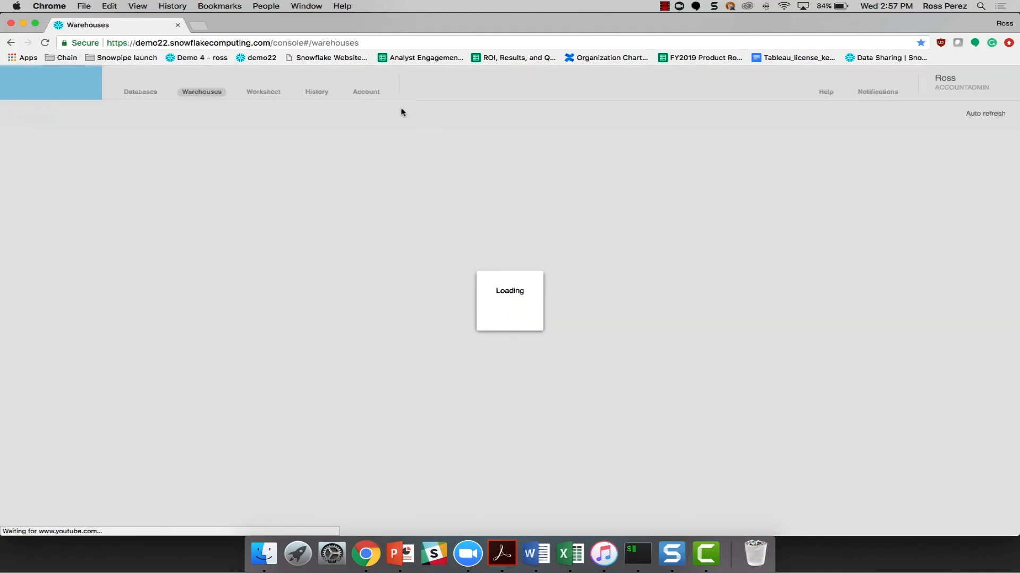
left_click(263, 78)
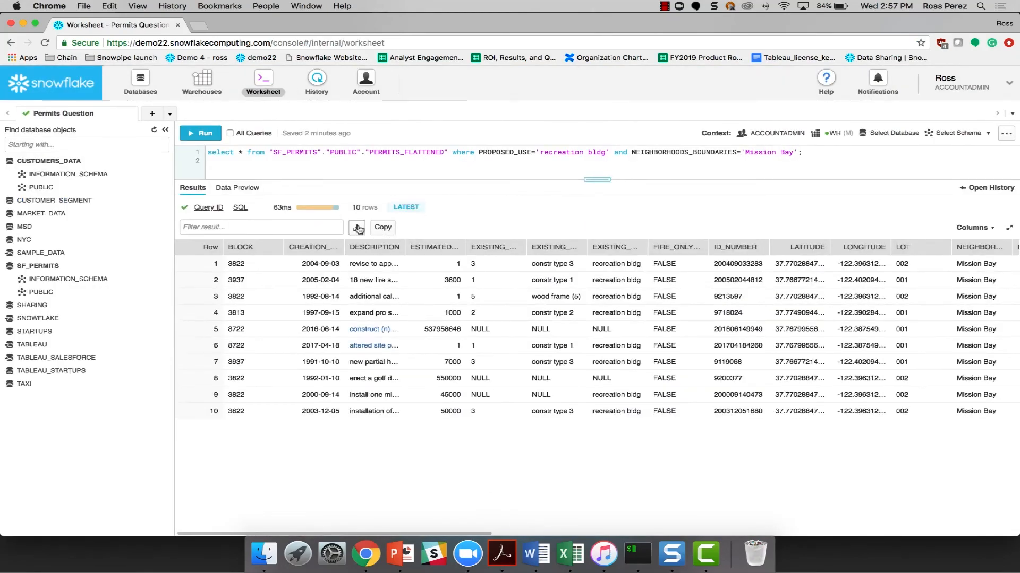
left_click(357, 227)
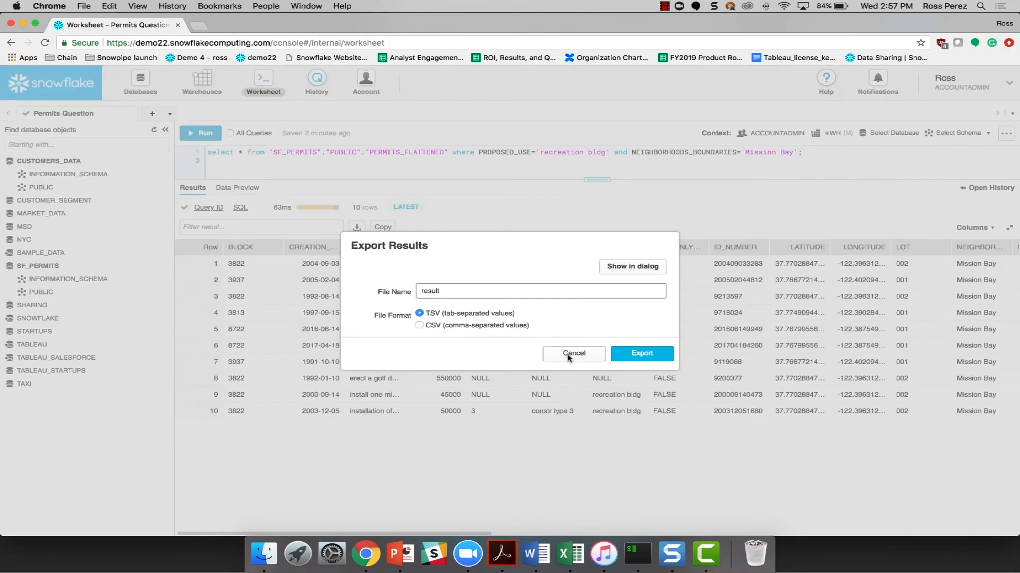
left_click(572, 353)
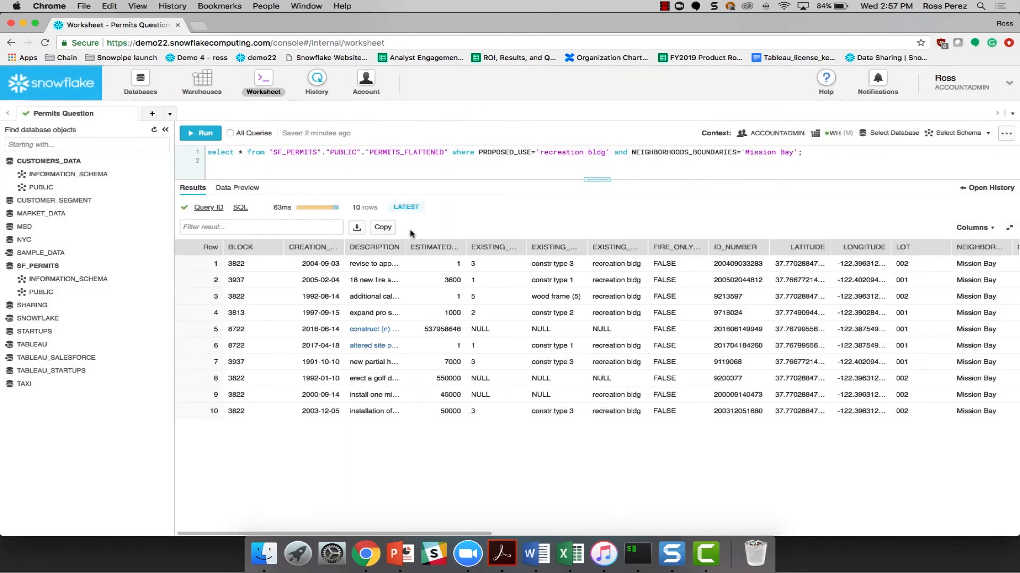